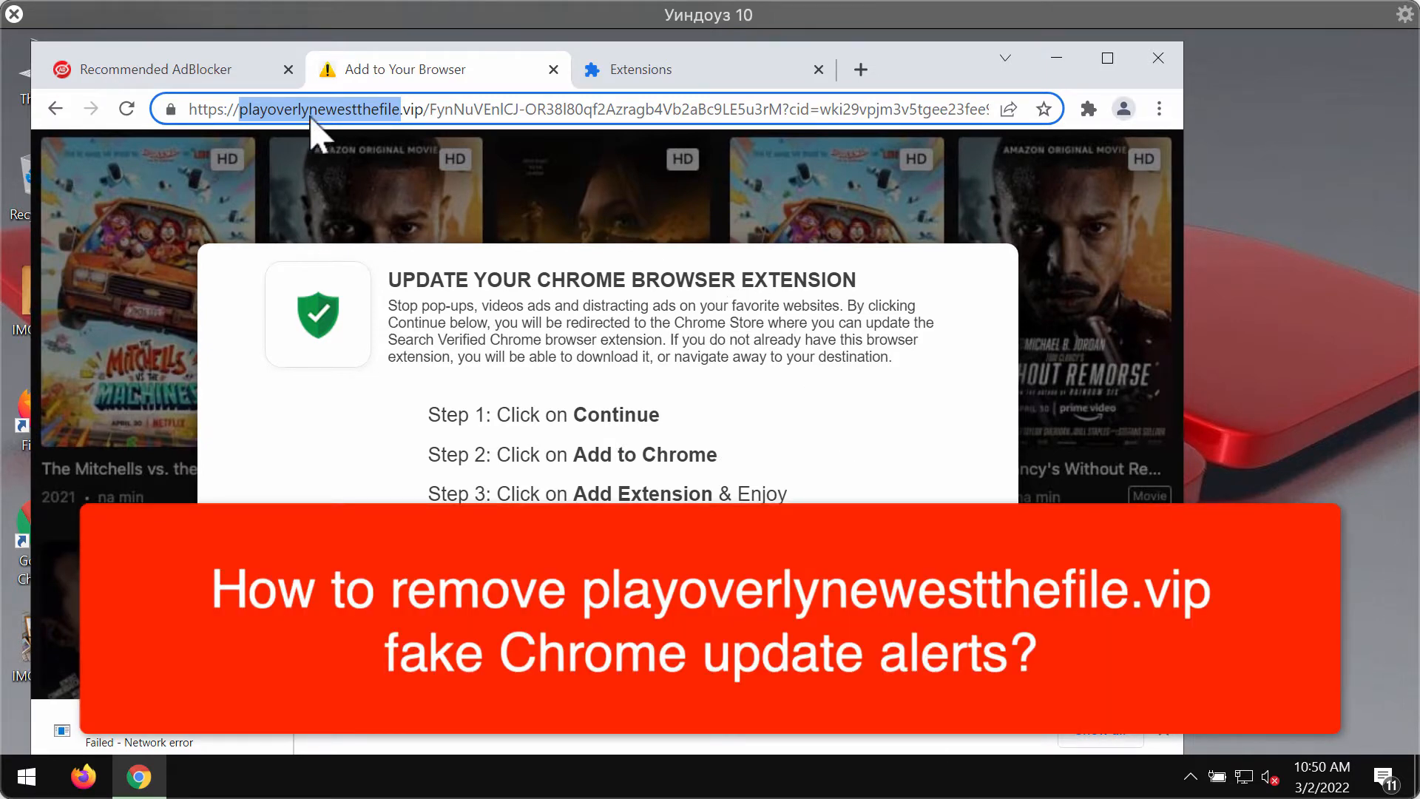
mouse_move(385, 127)
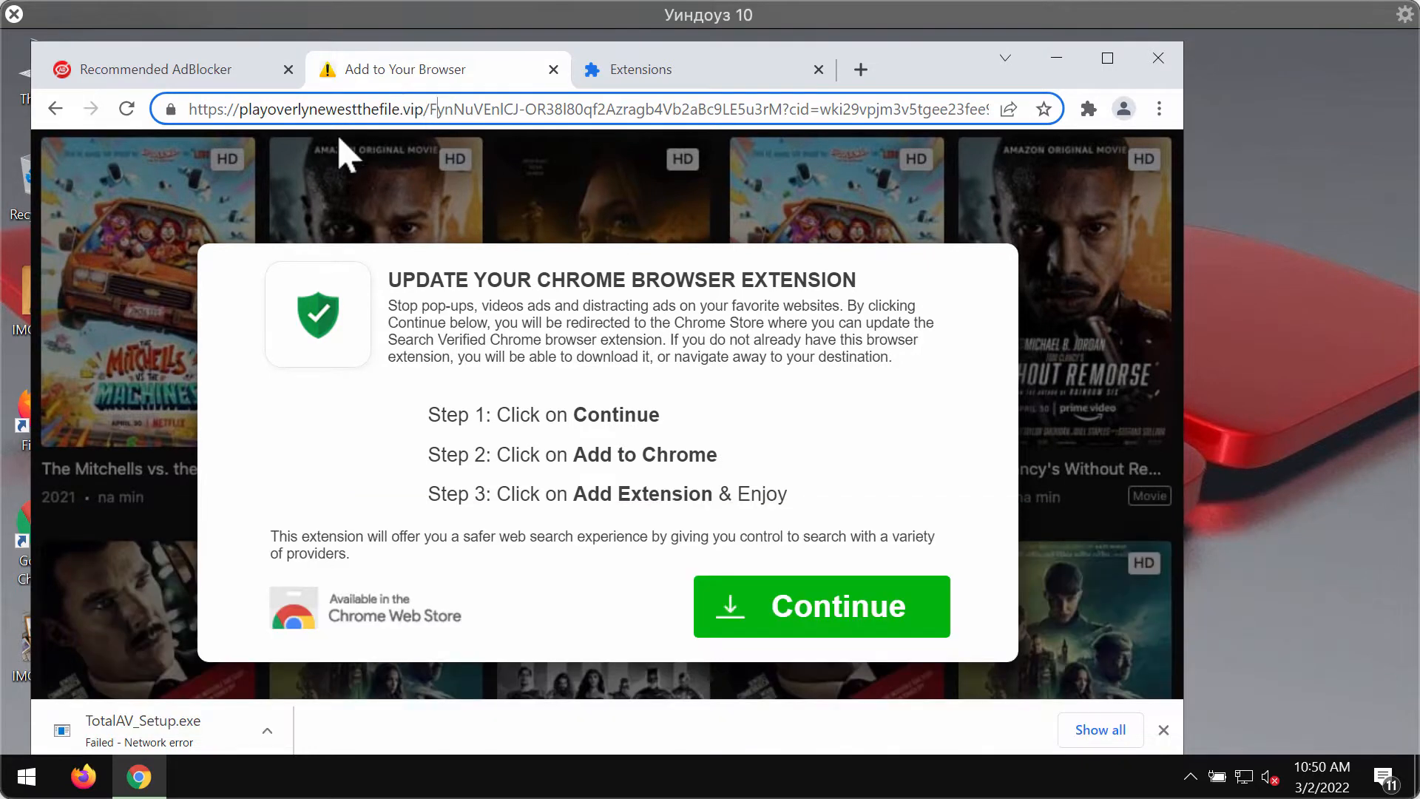
mouse_move(263, 104)
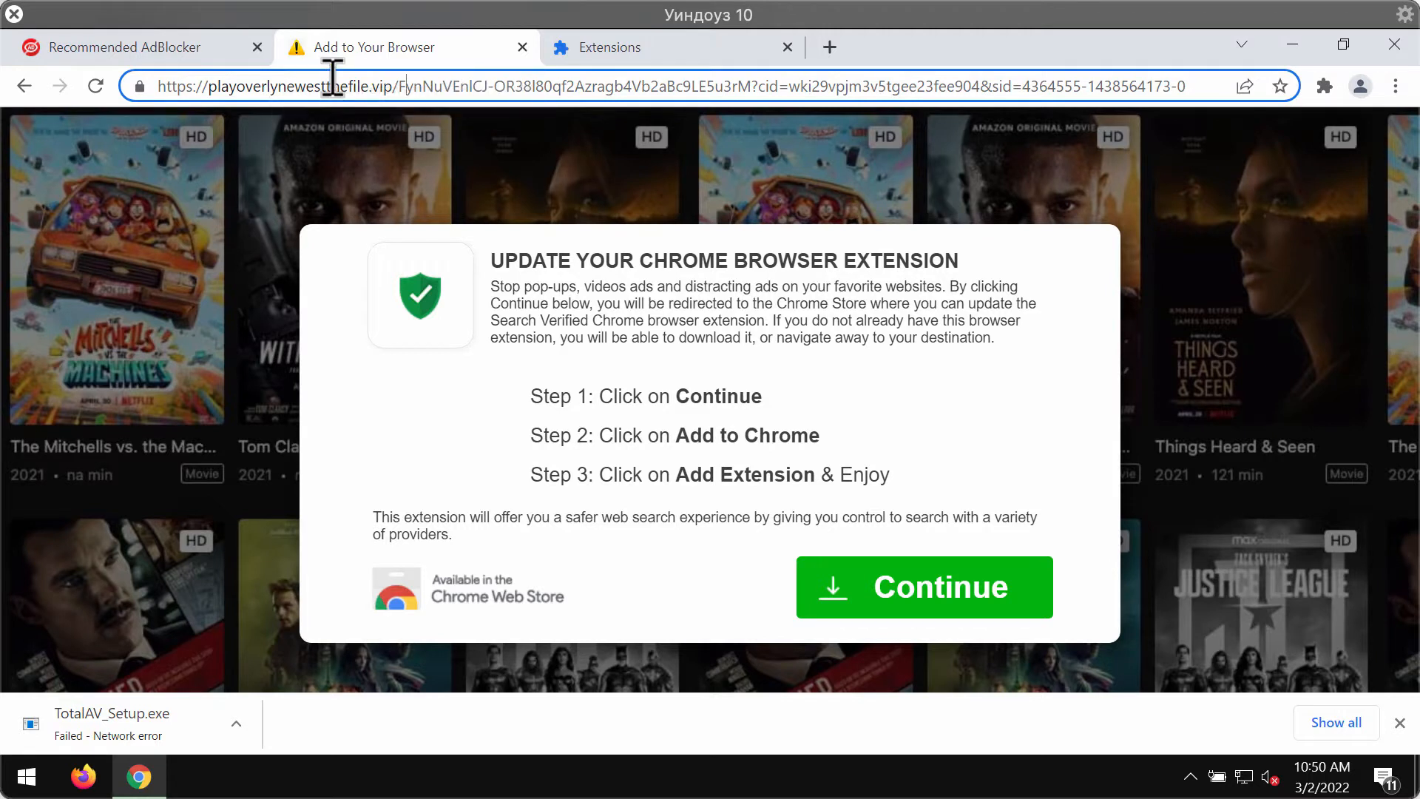
mouse_move(908, 29)
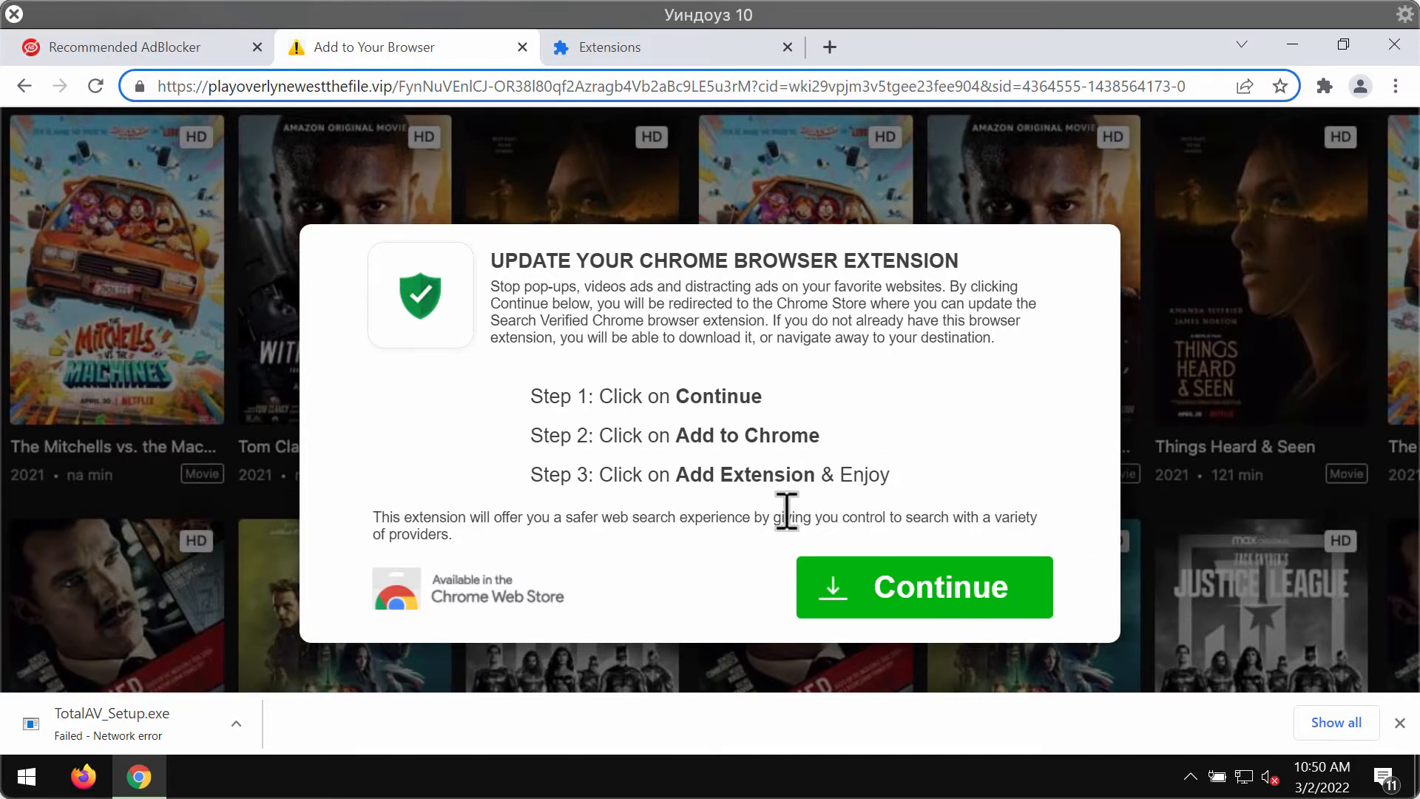
mouse_move(527, 344)
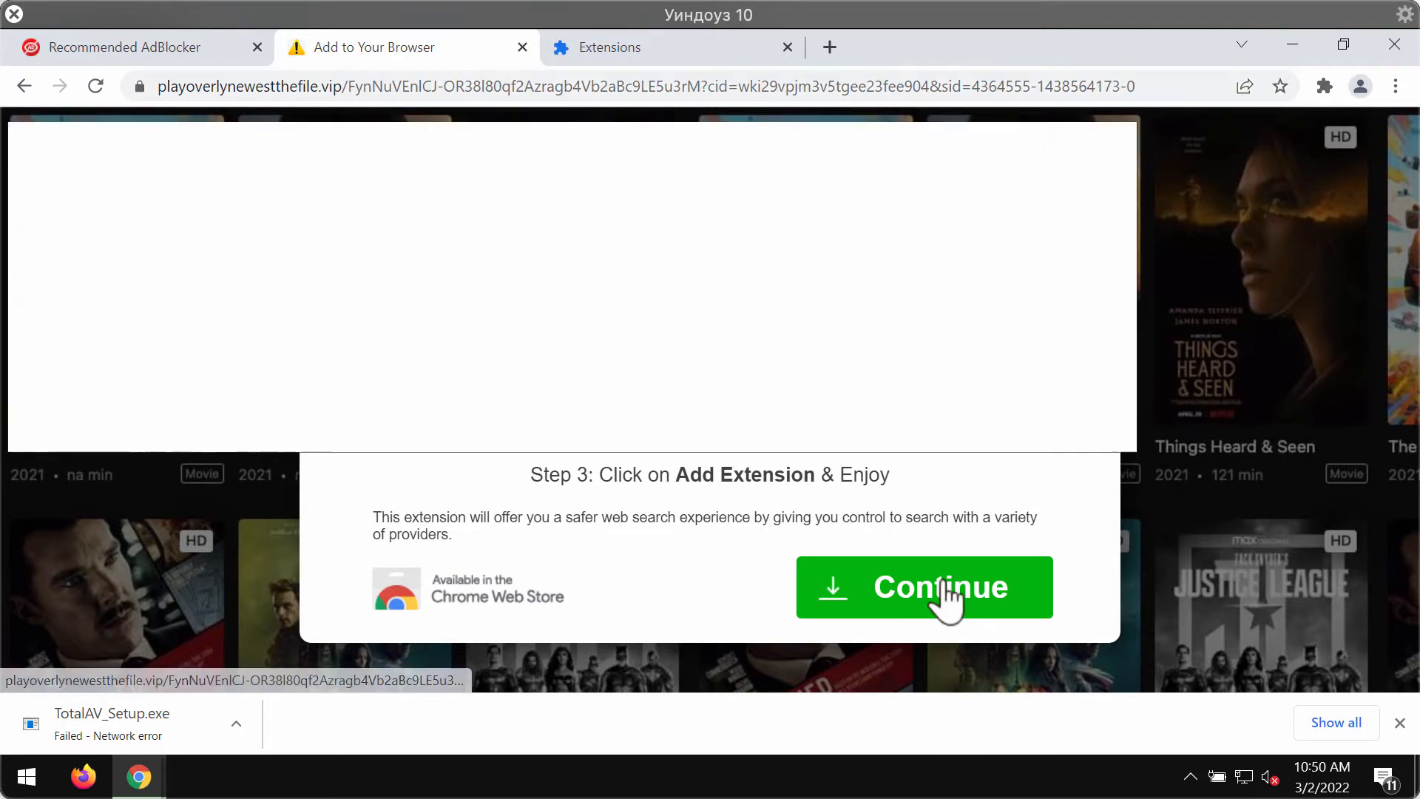
Accept the fake extension update prompt so the page redirects into a new tab with virus alerts
left_click(923, 588)
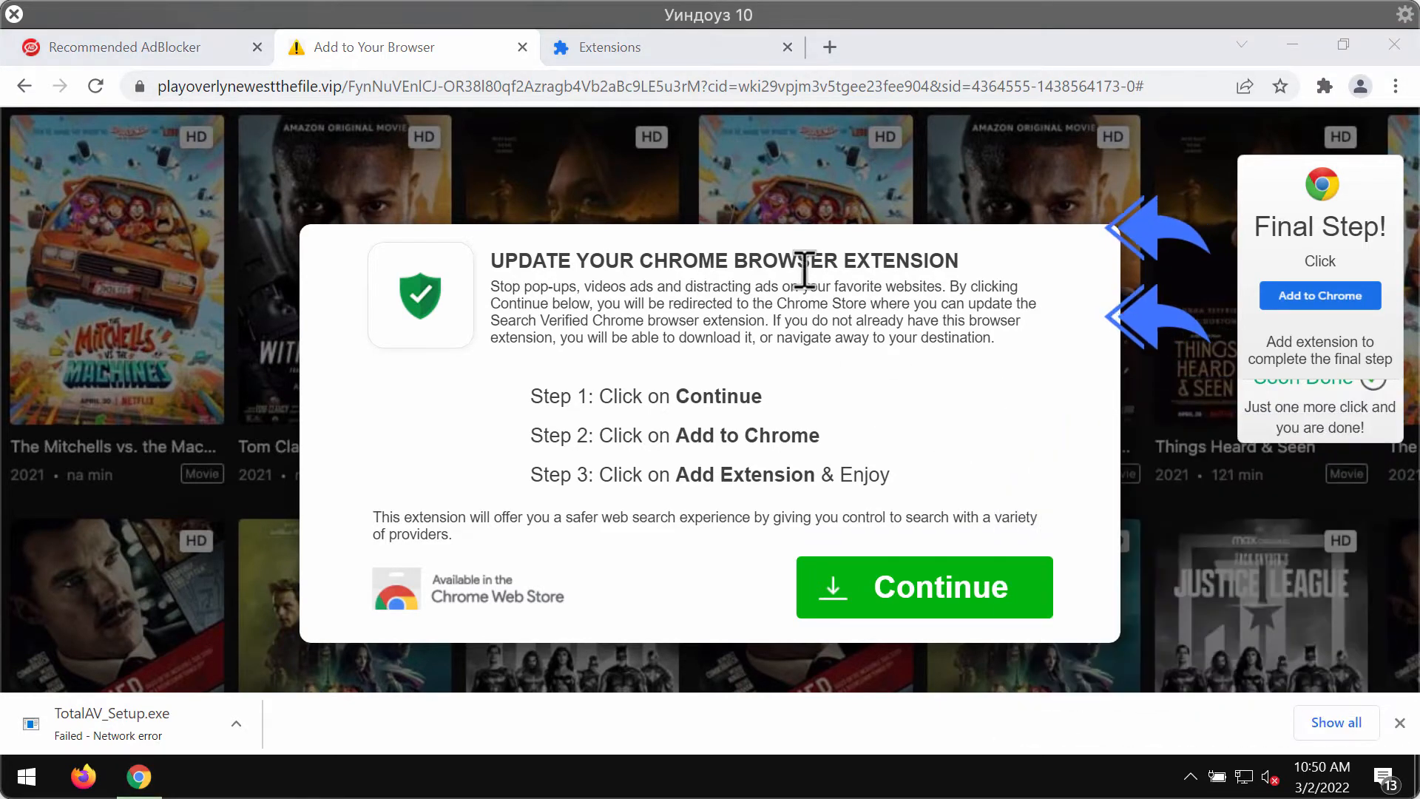
left_click(923, 587)
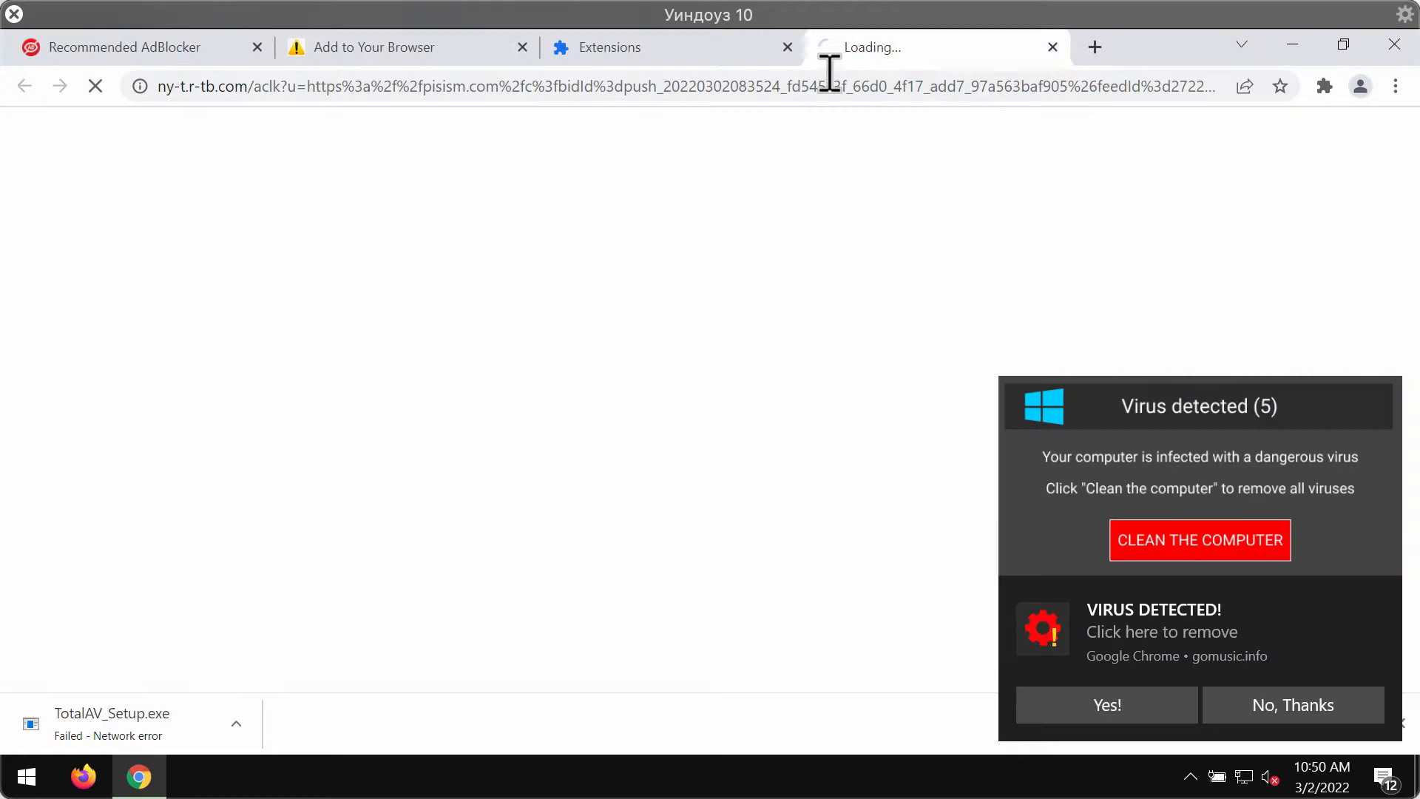
mouse_move(670, 57)
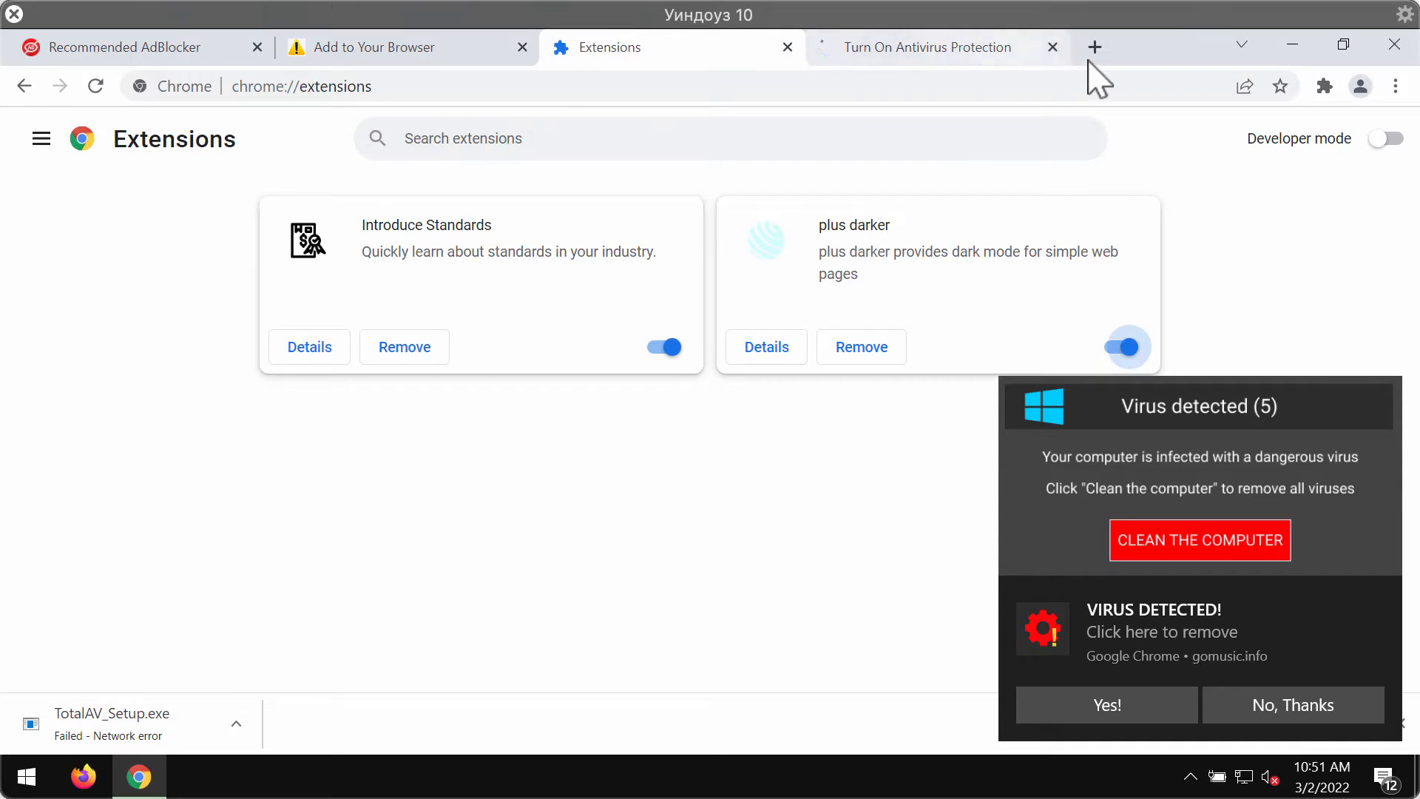
mouse_move(1159, 67)
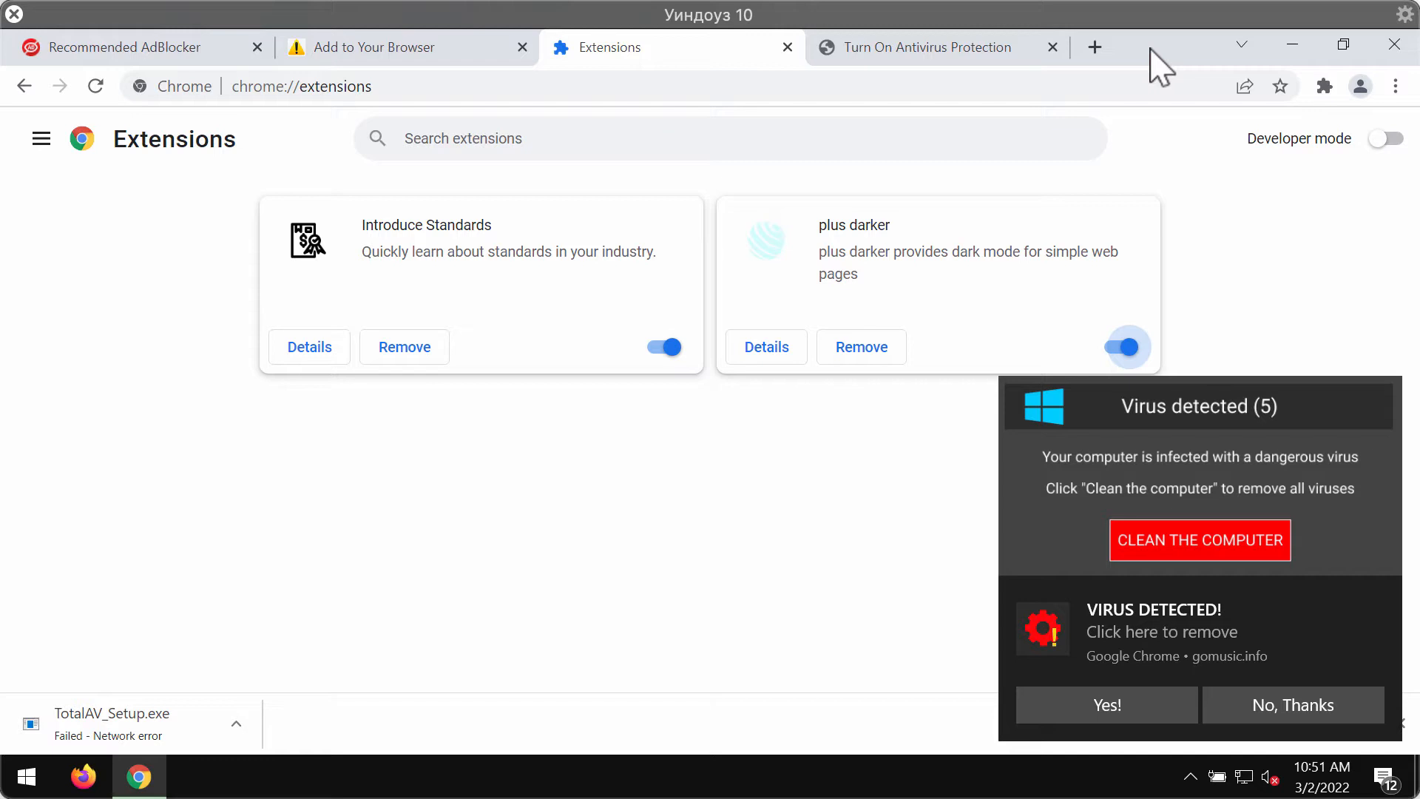
mouse_move(1095, 48)
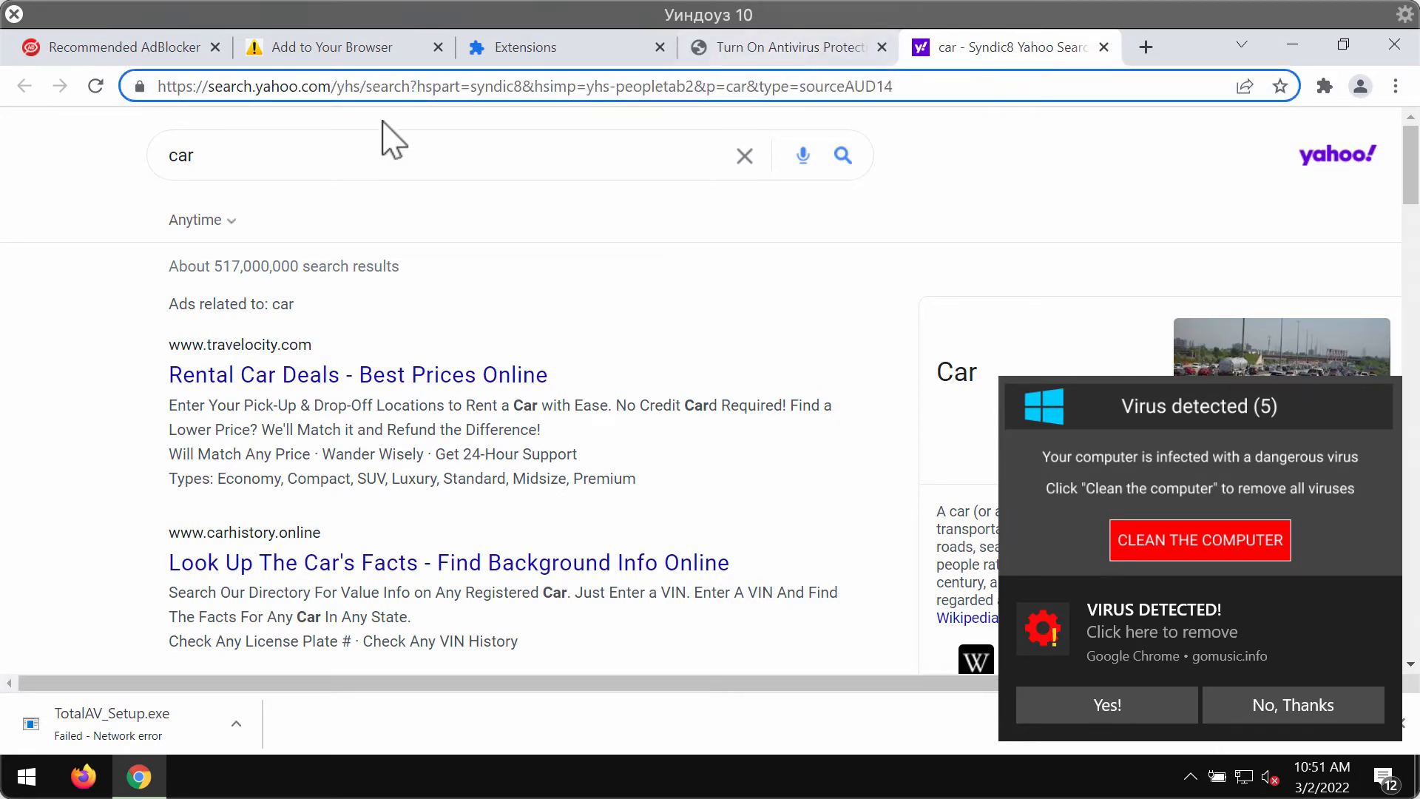
mouse_move(1372, 86)
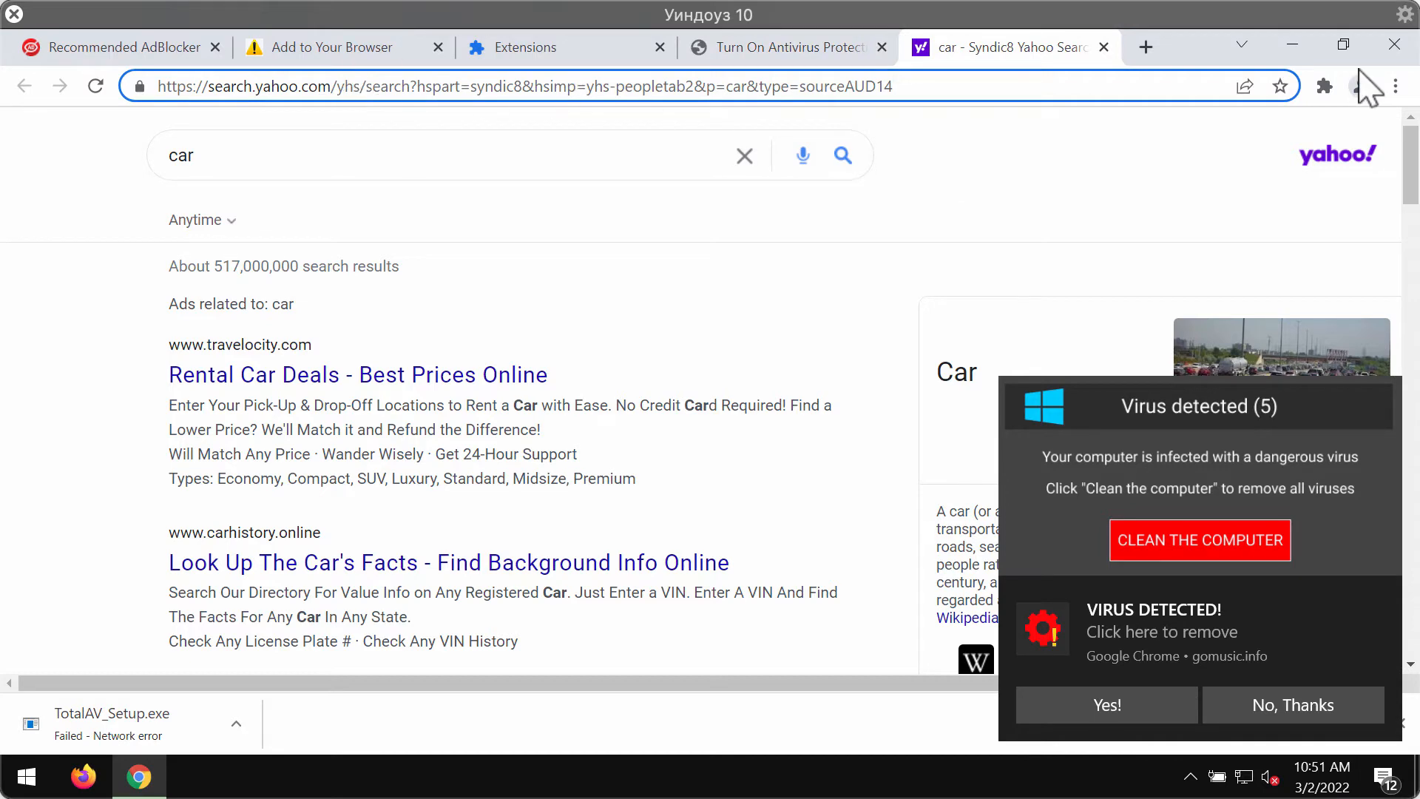
mouse_move(389, 55)
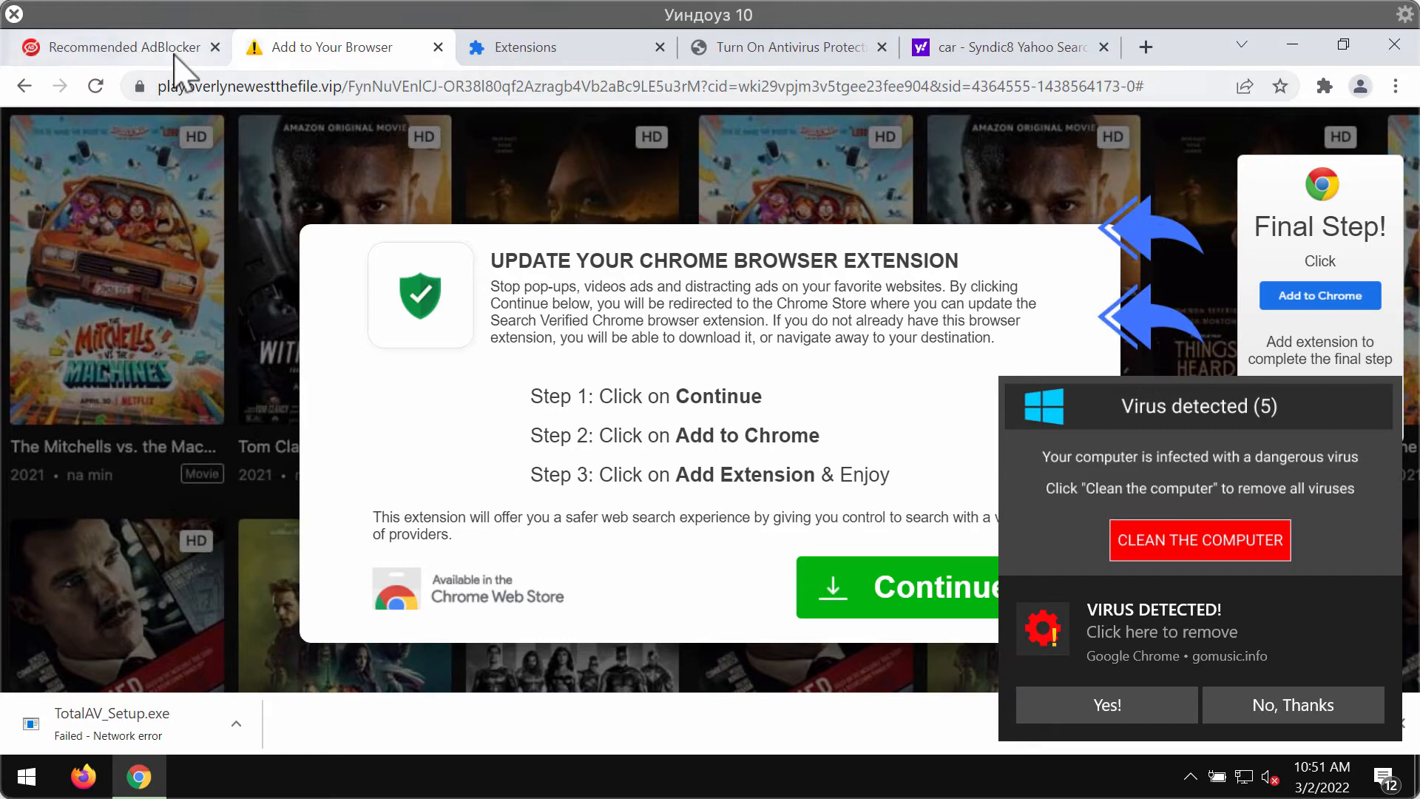
mouse_move(1196, 74)
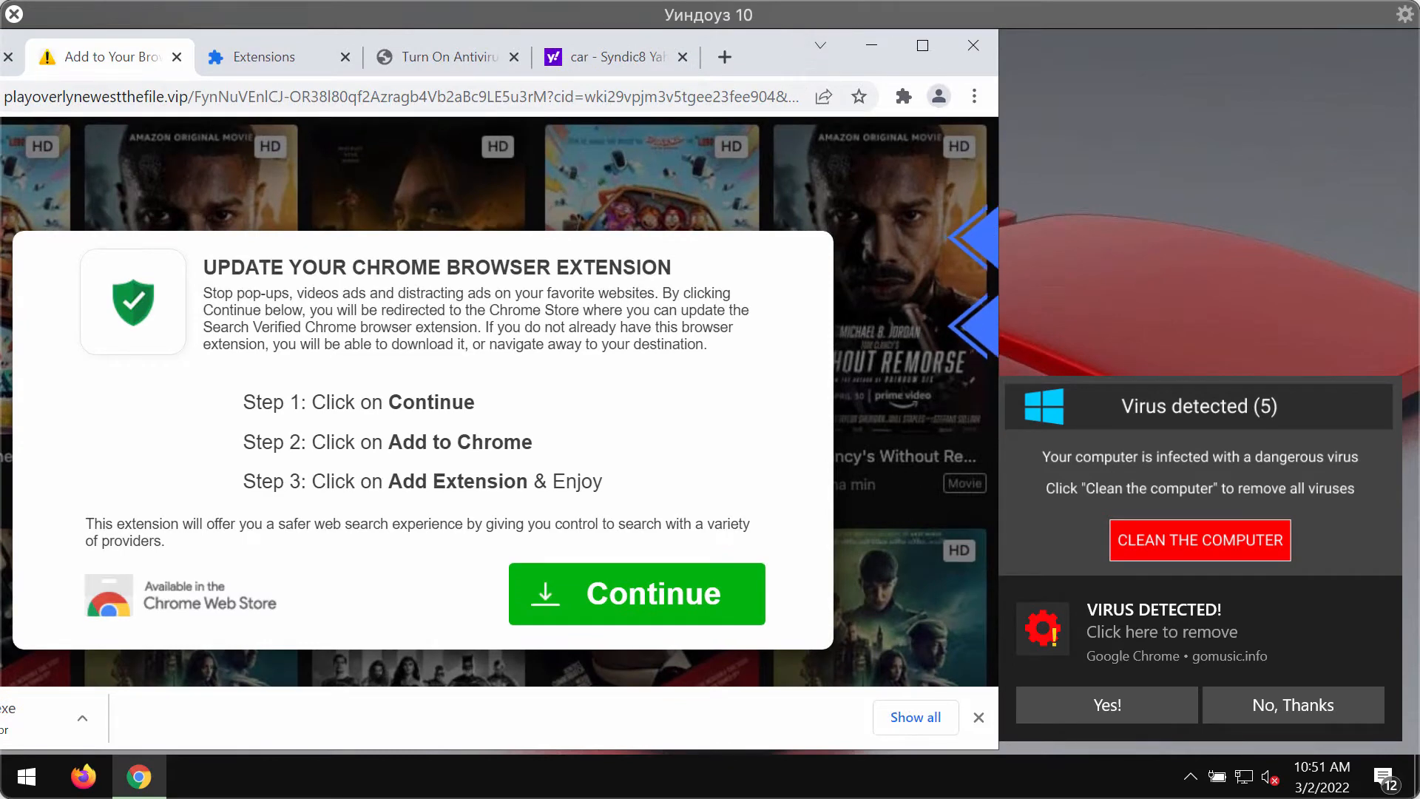
Reach the Chrome extensions page listing Introduce Standards and plus darker via More tools
left_click(974, 102)
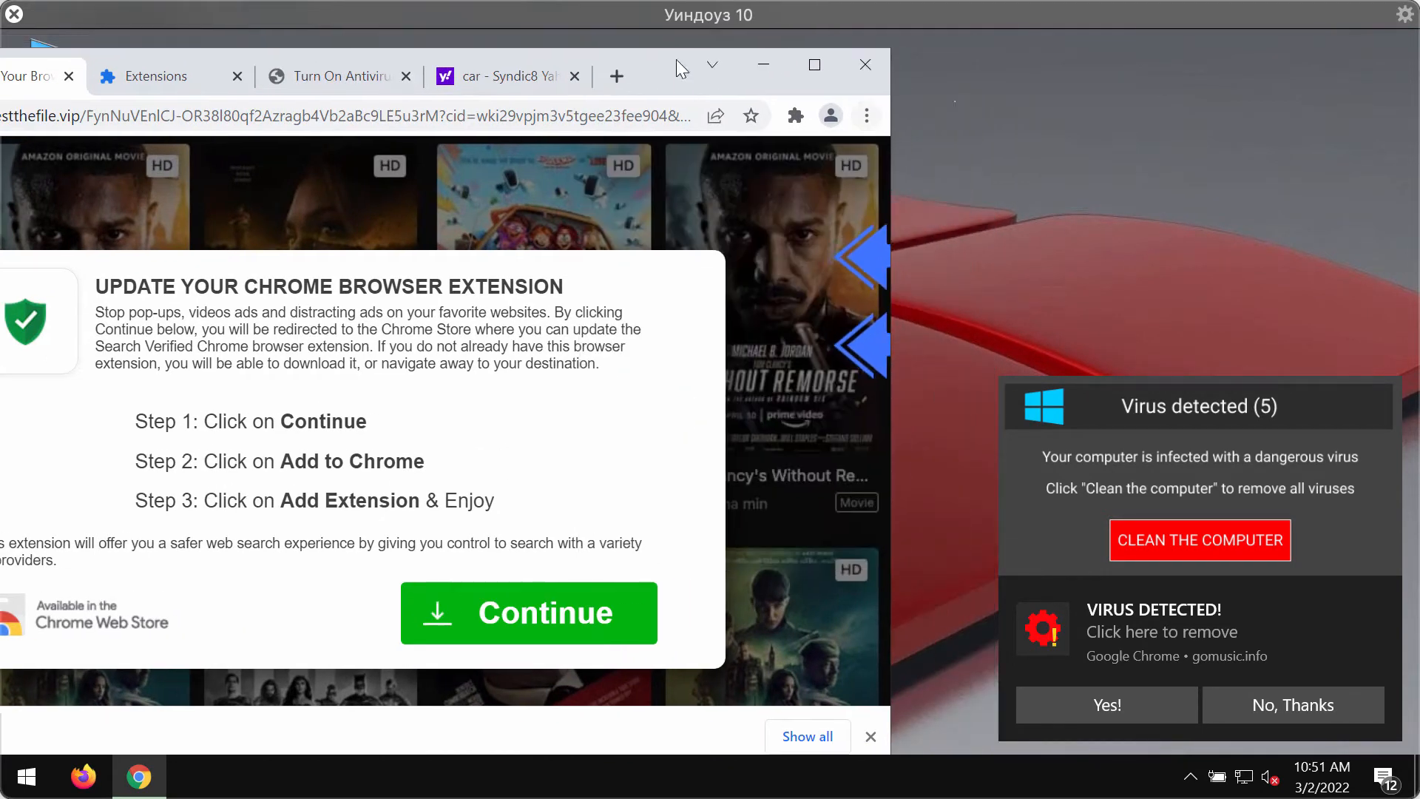
left_click(865, 115)
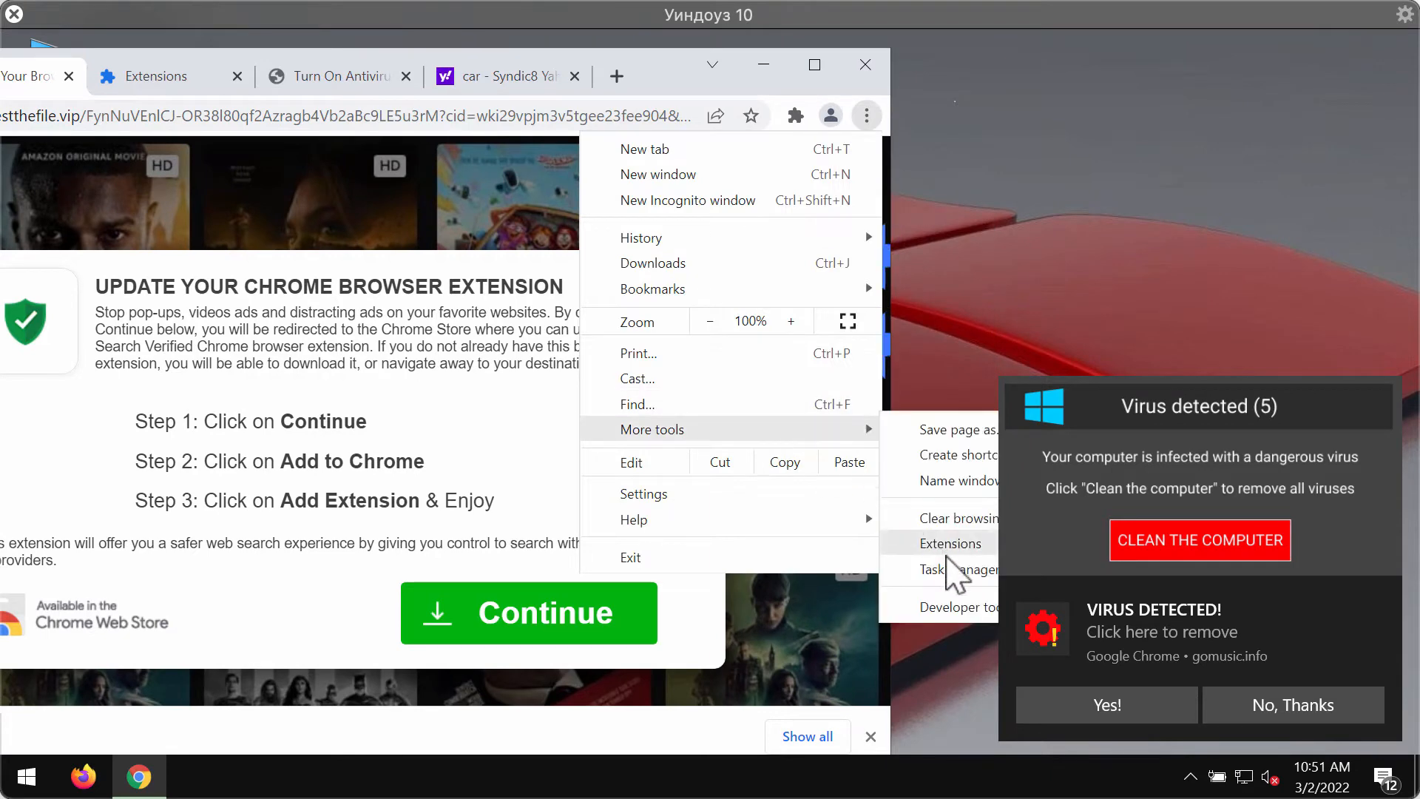
left_click(951, 543)
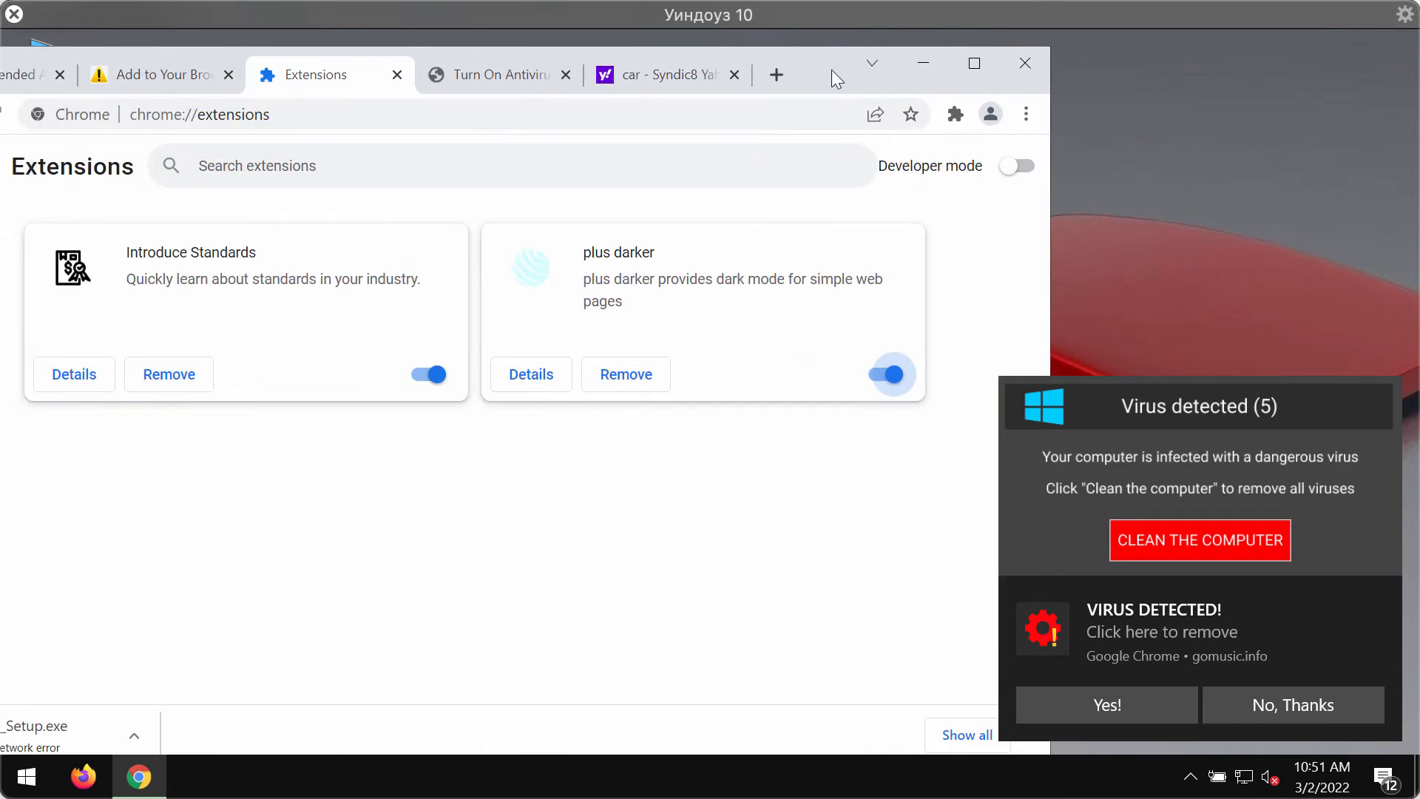
mouse_move(870, 385)
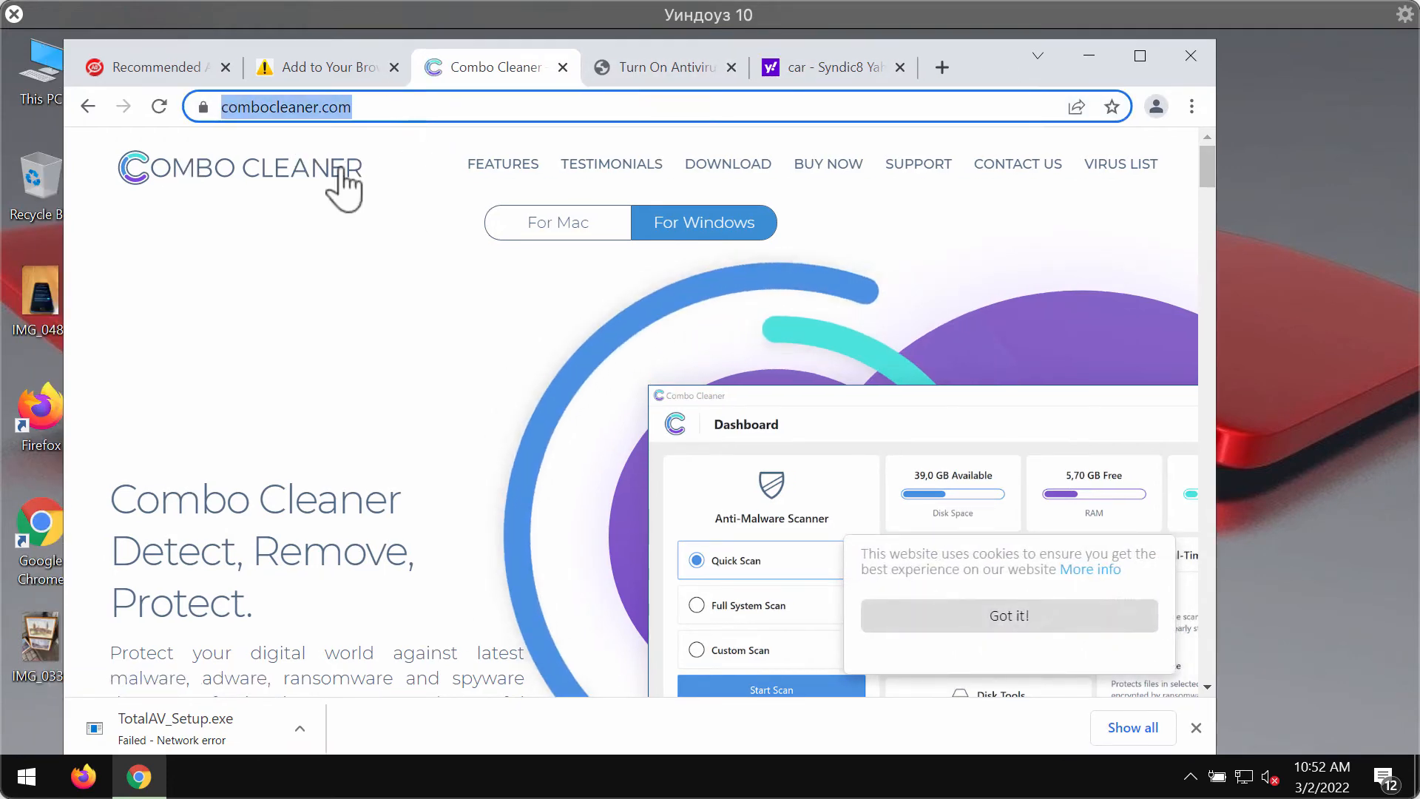
Scroll down the combocleaner.com page before minimizing Chrome to the desktop
scroll("down", 3)
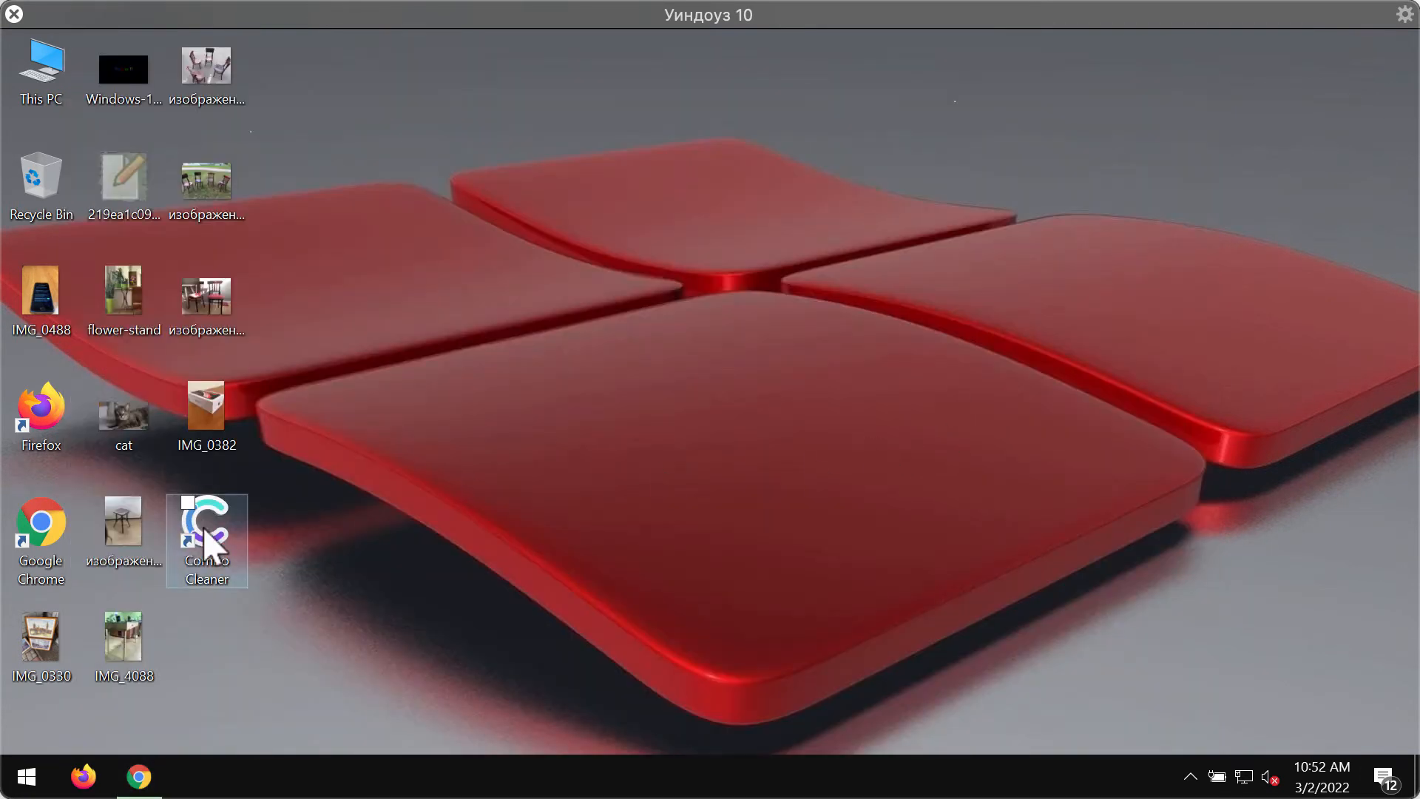
Launch Combo Cleaner from its desktop shortcut to reach the Dashboard with Quick Scan selected
double_click(206, 534)
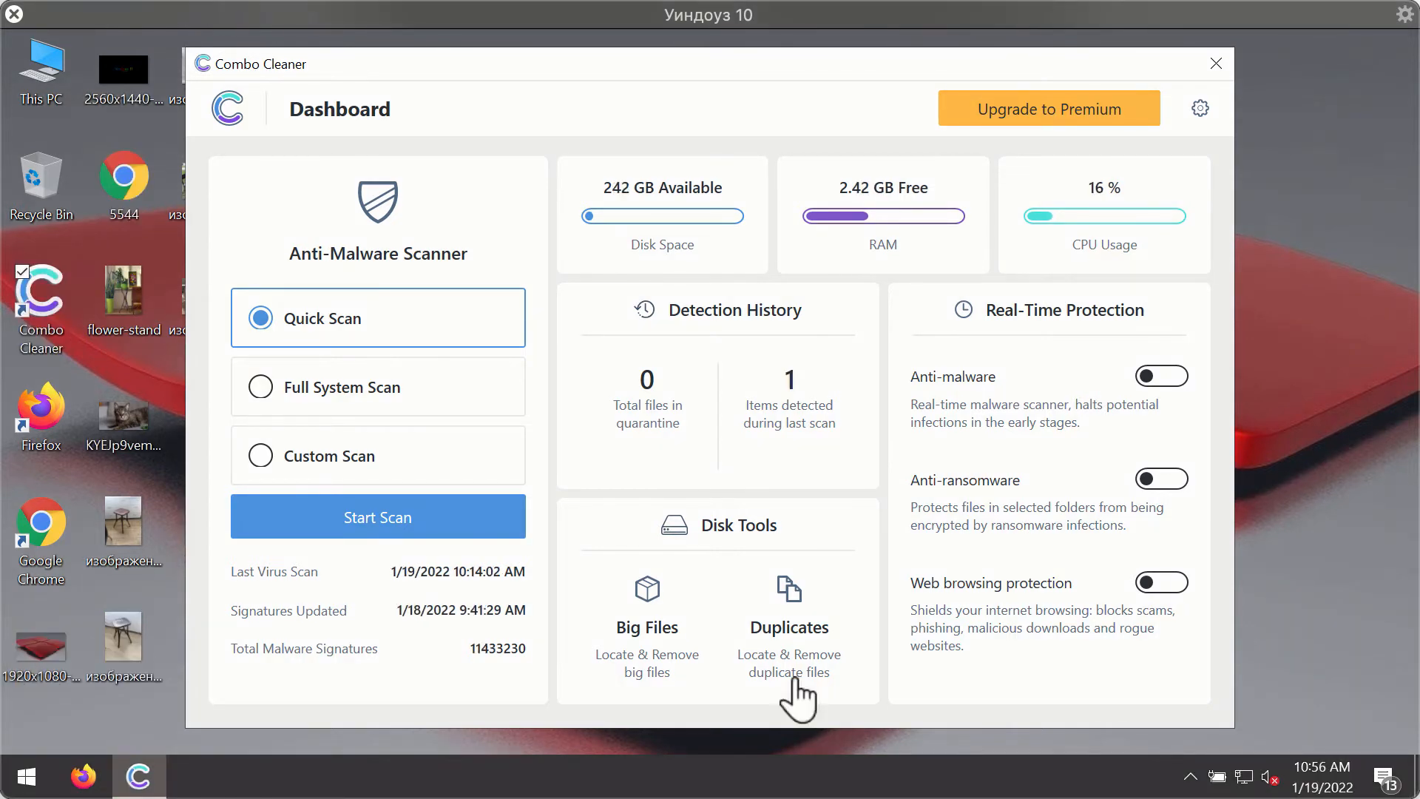
mouse_move(872, 530)
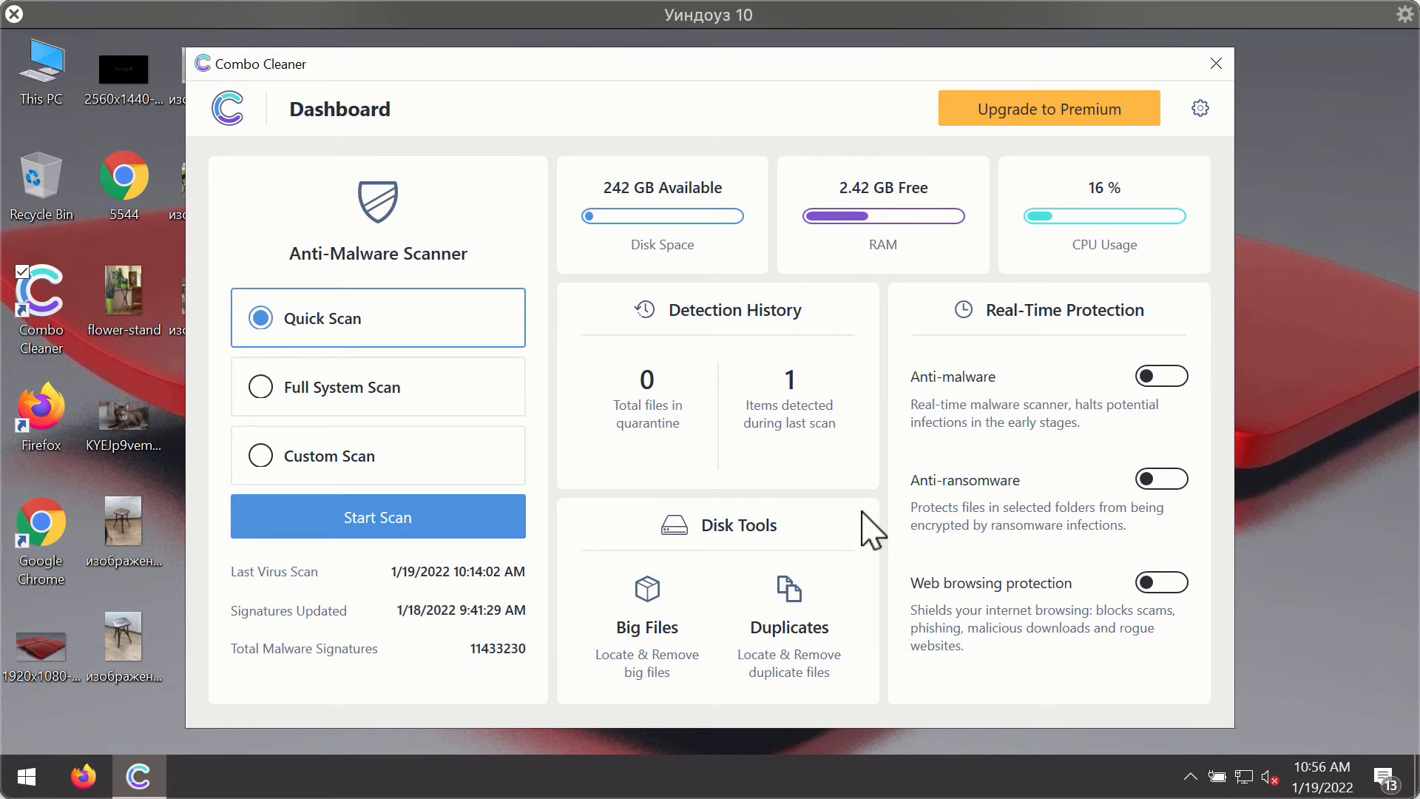
mouse_move(892, 303)
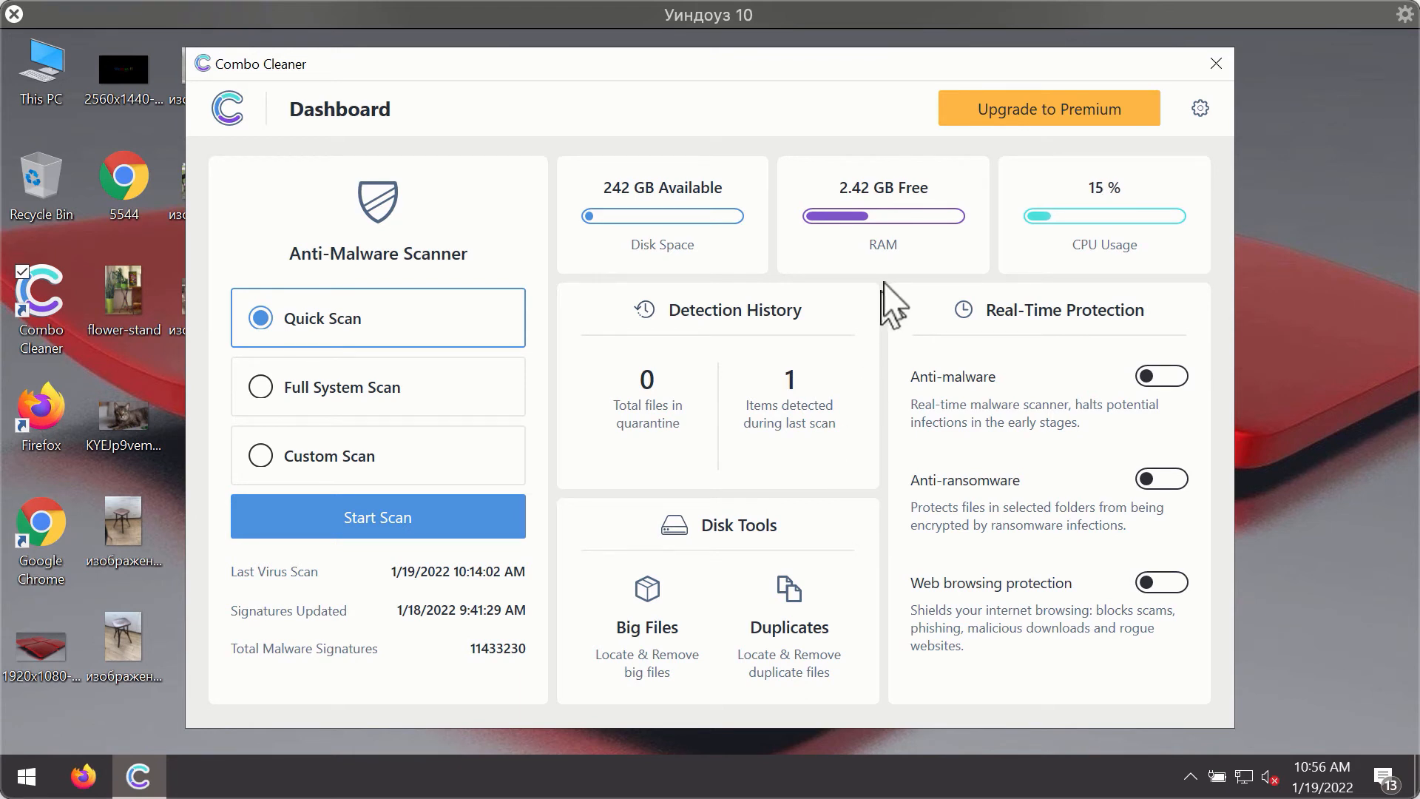
mouse_move(942, 270)
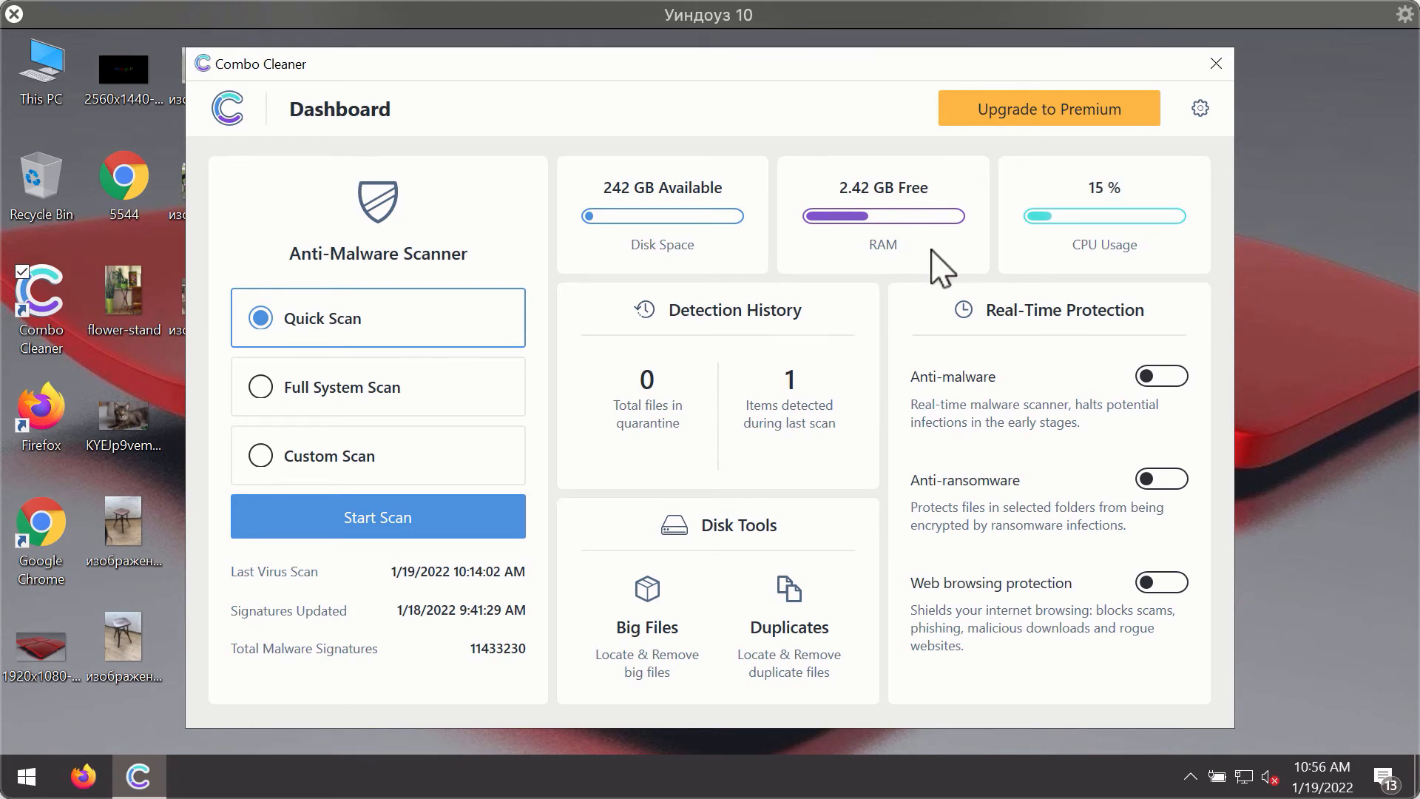
mouse_move(333, 361)
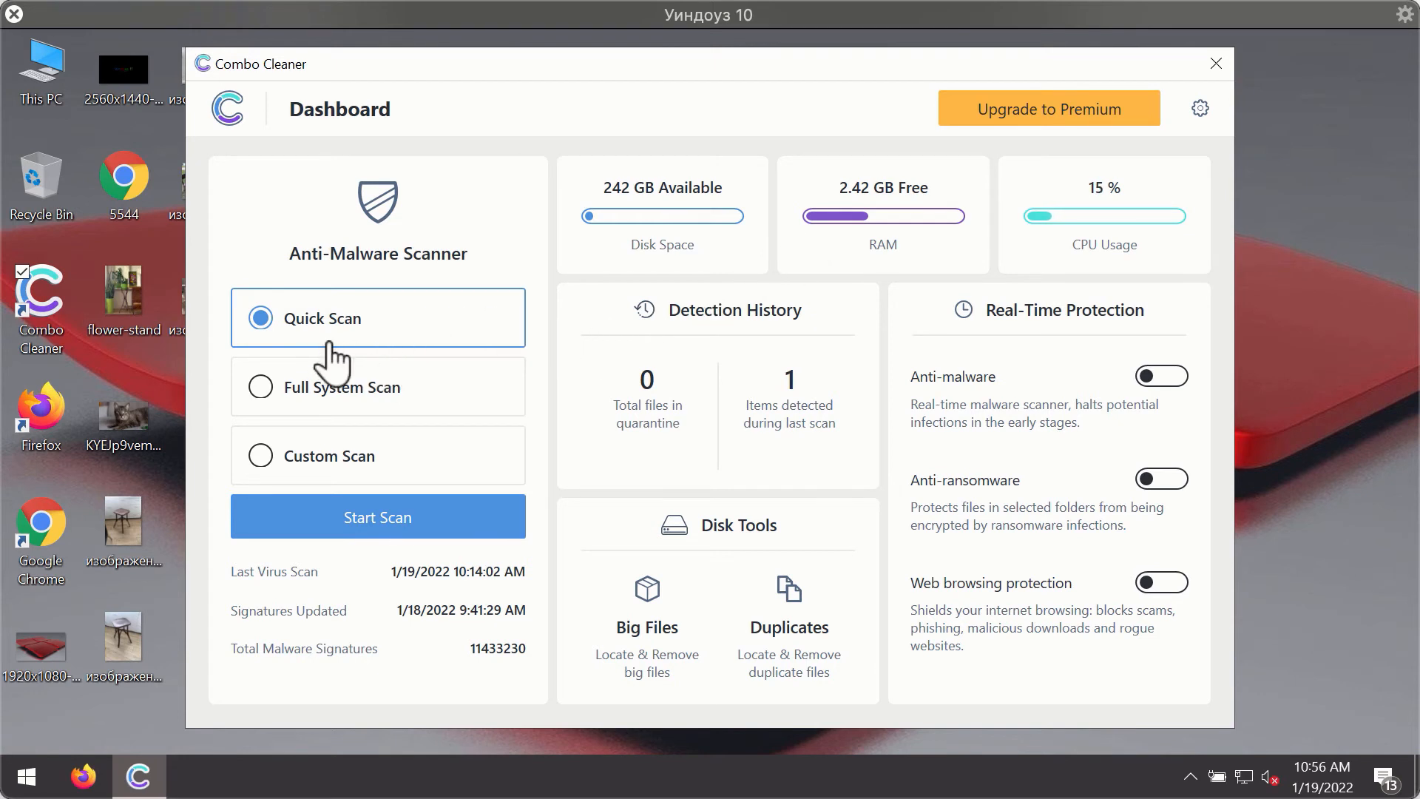
mouse_move(434, 584)
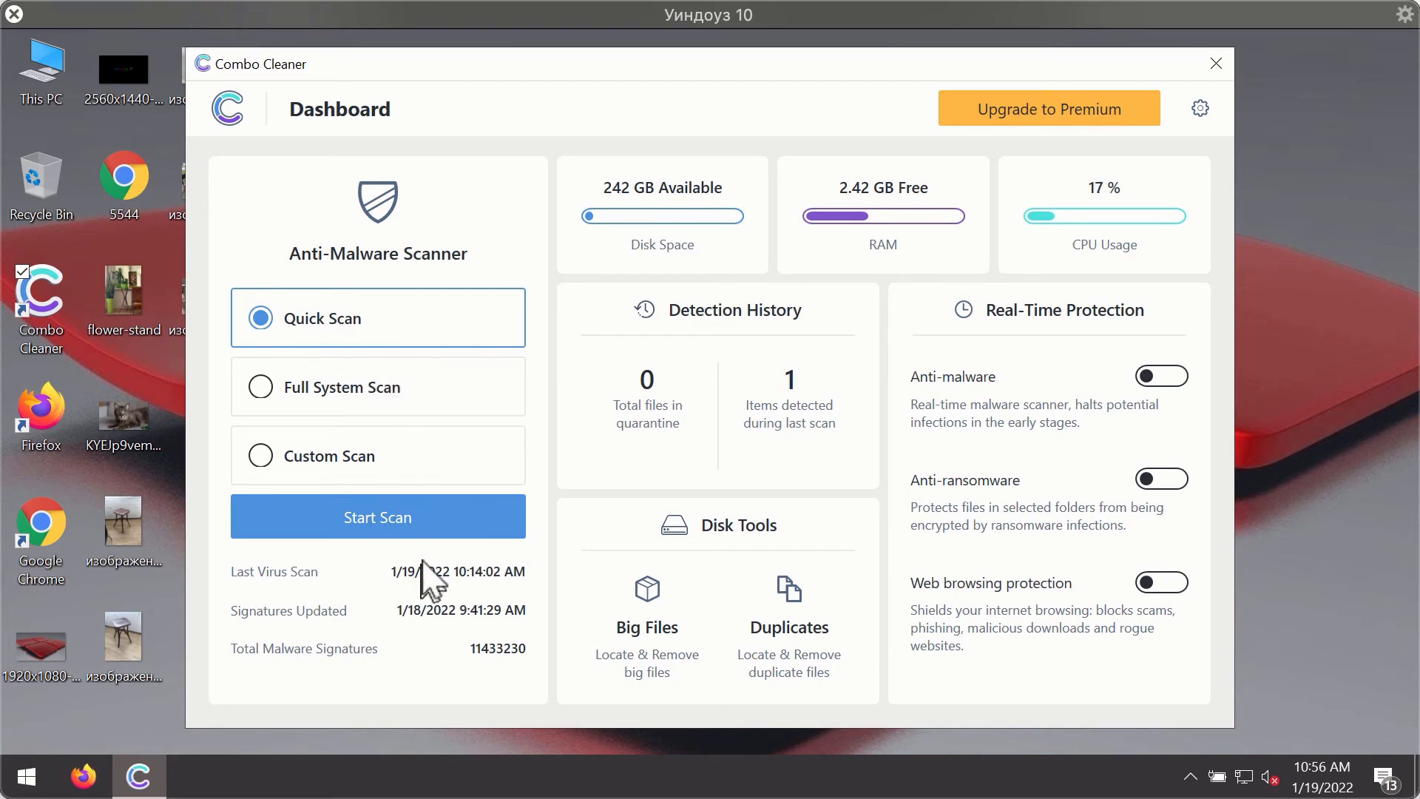
Start the Combo Cleaner Quick Scan of the computer
left_click(377, 516)
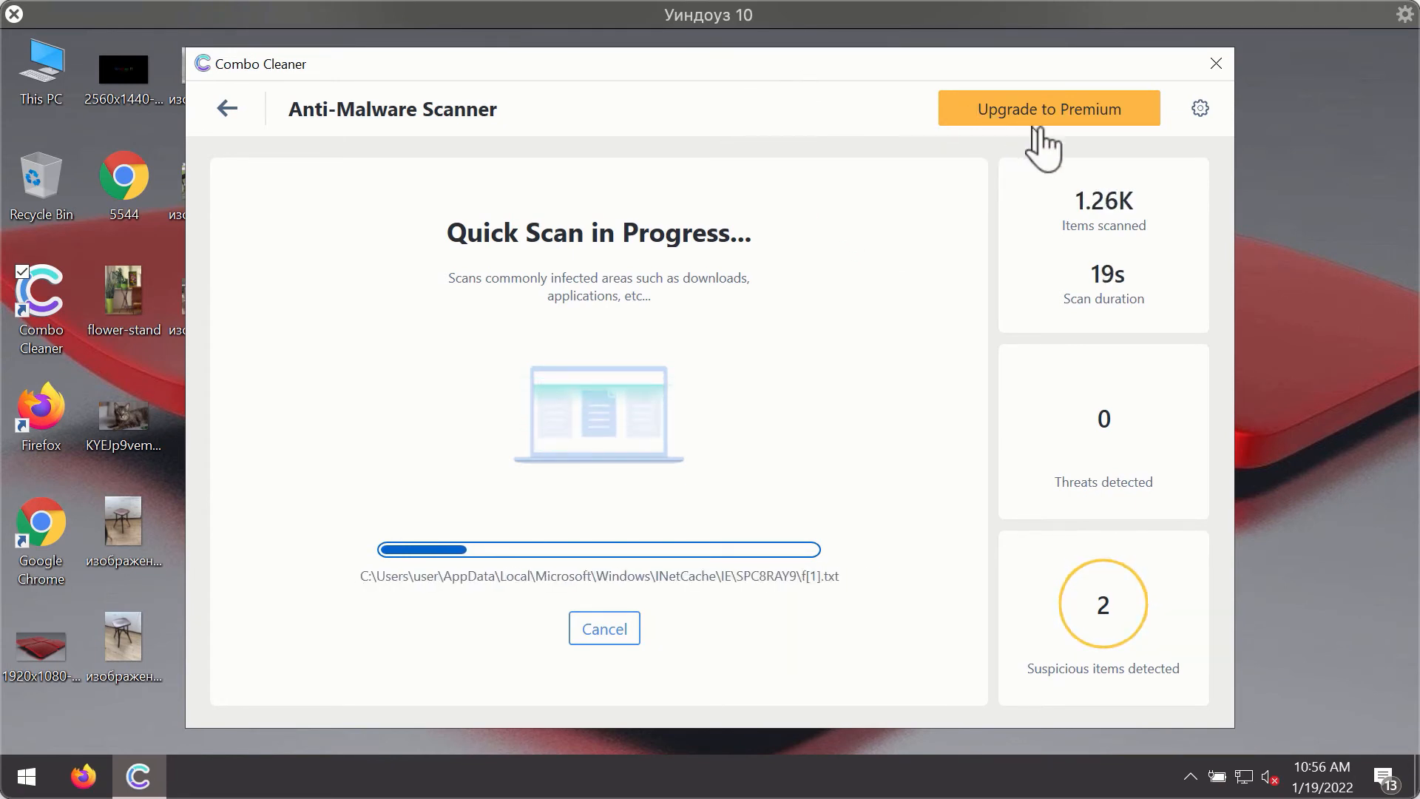
mouse_move(1204, 115)
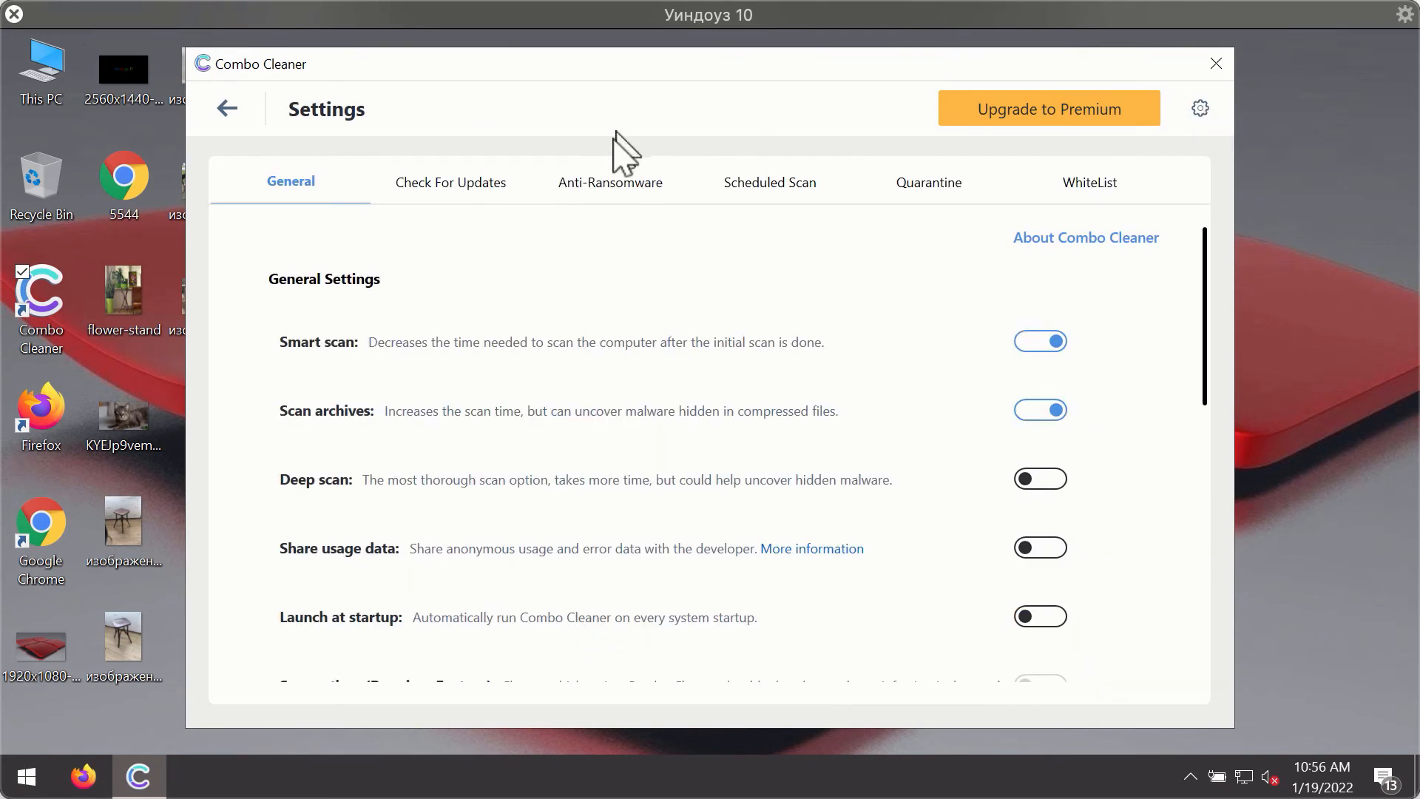
mouse_move(604, 191)
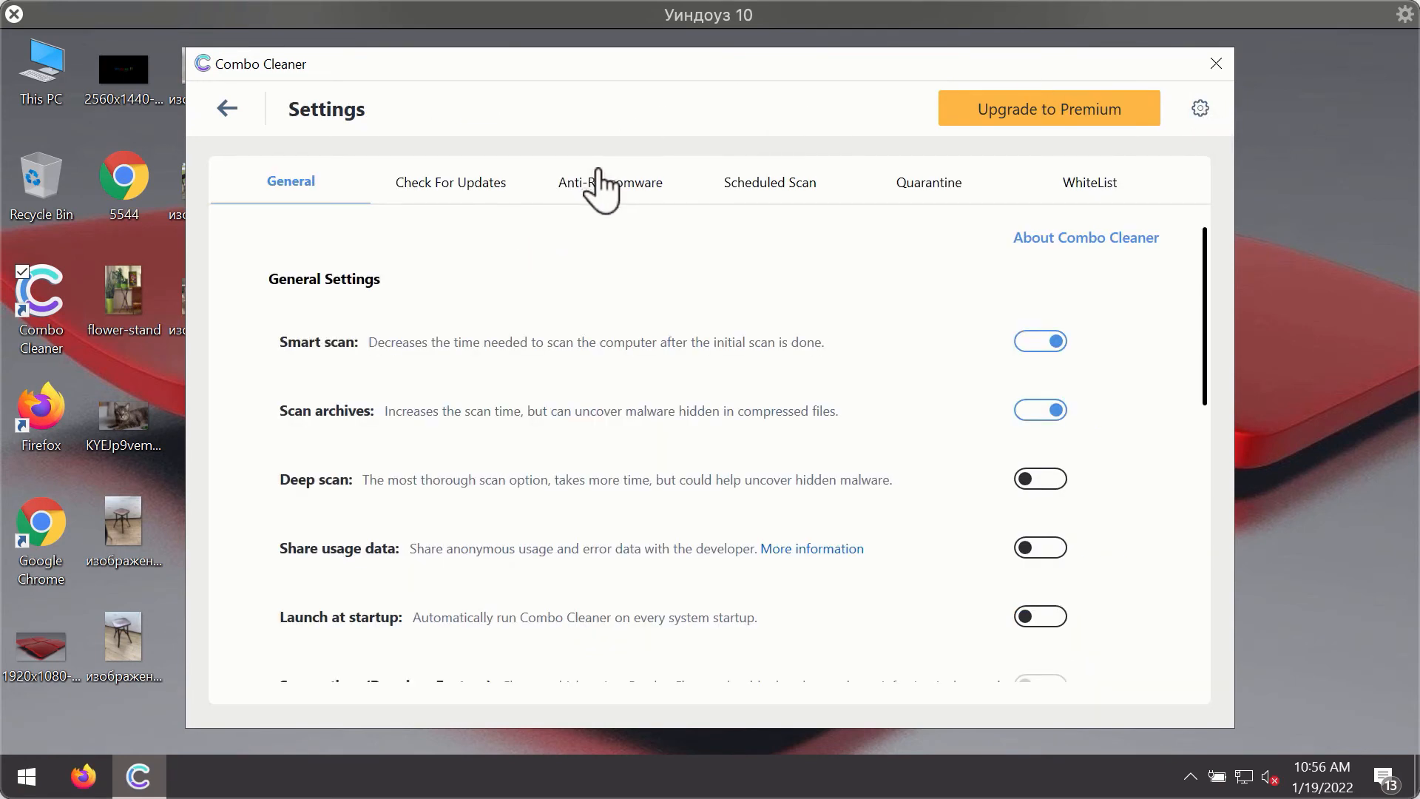
Show the Anti-Ransomware settings, which list no protected folders or trusted programs
left_click(609, 182)
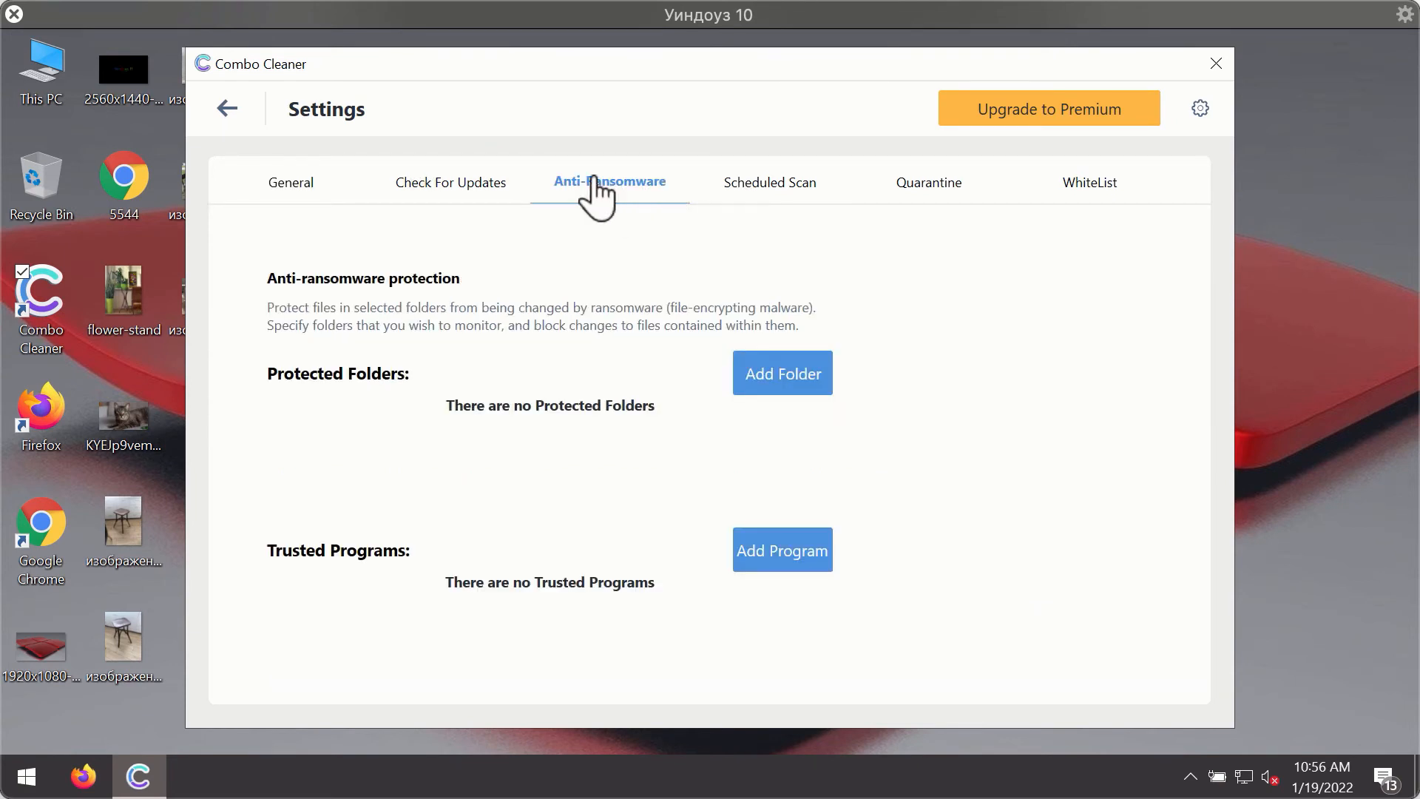
mouse_move(584, 205)
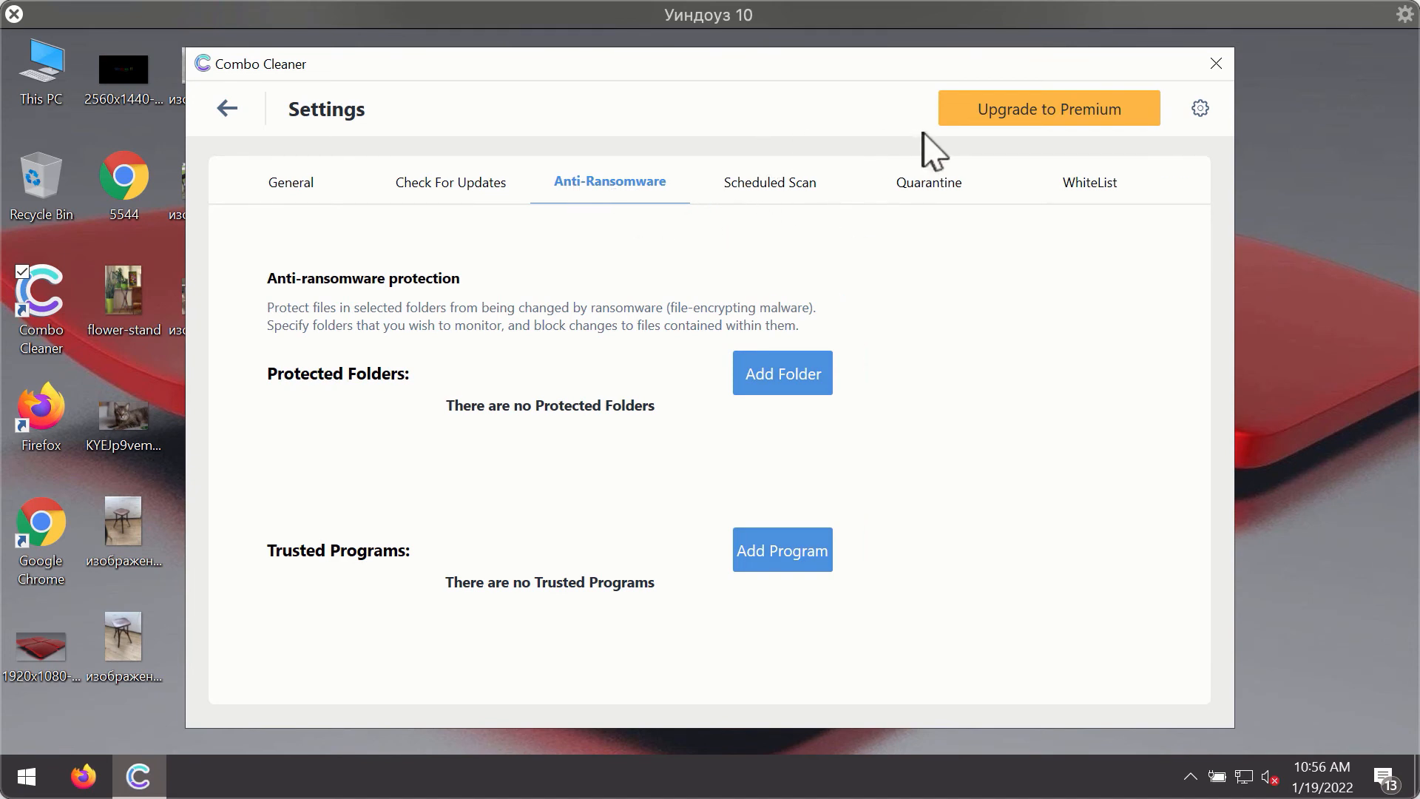
mouse_move(664, 192)
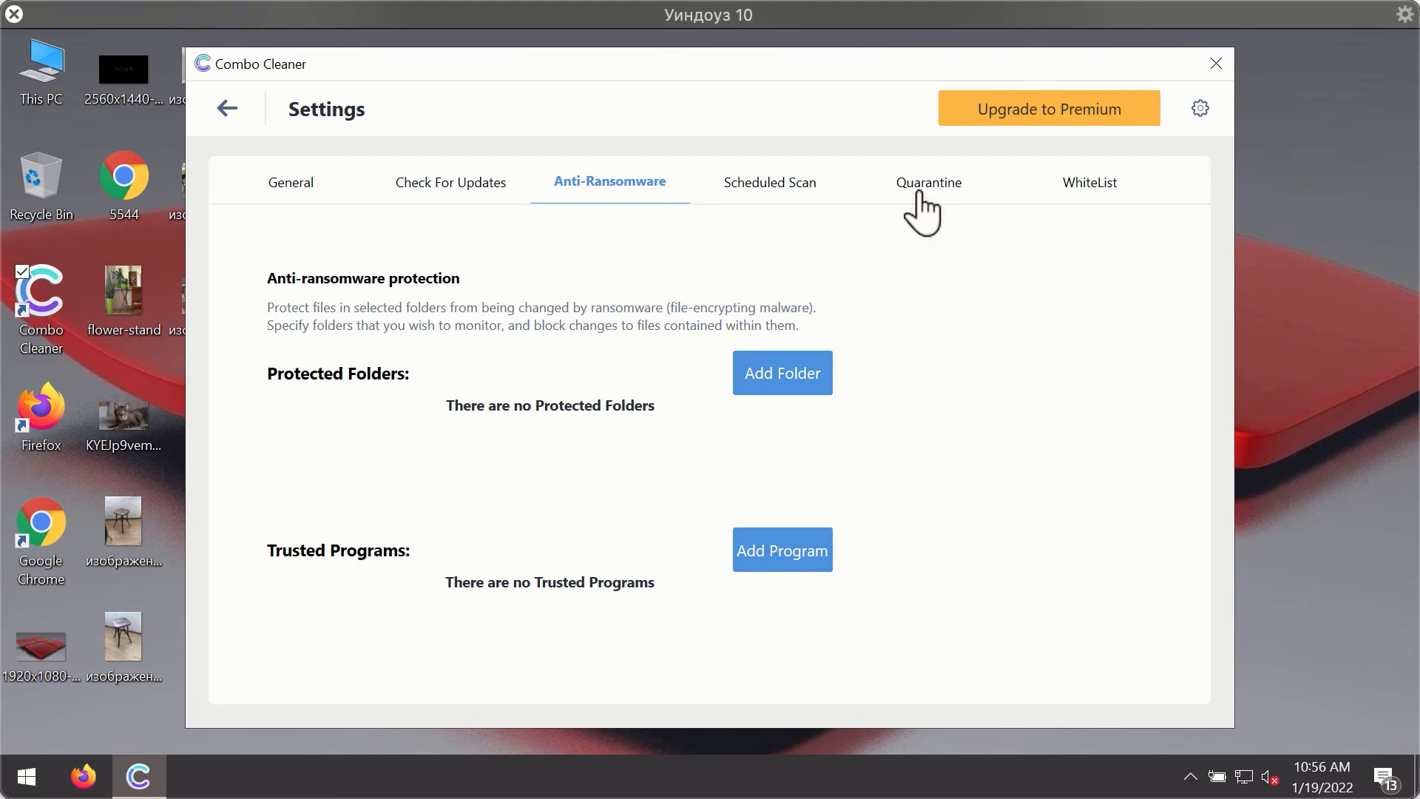
mouse_move(819, 158)
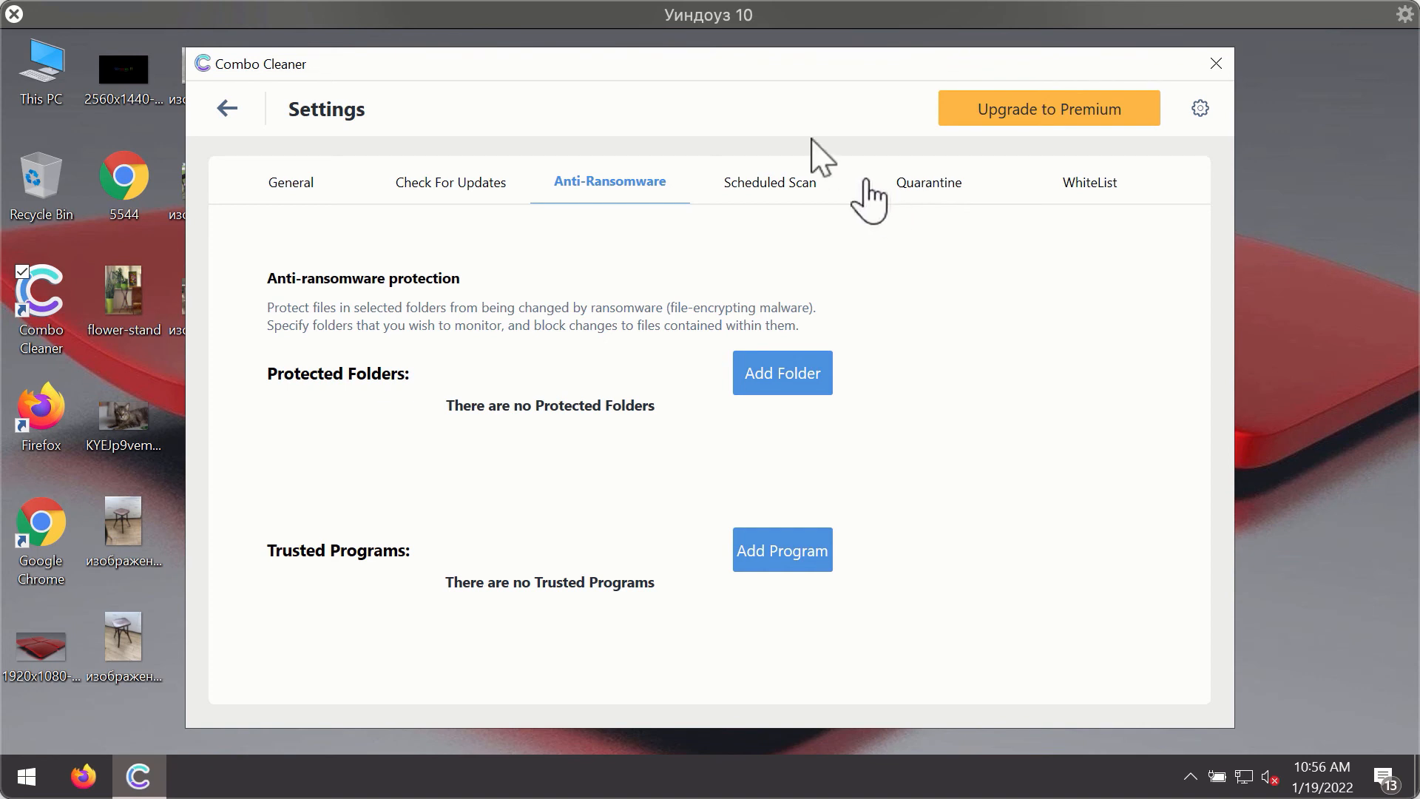
mouse_move(880, 97)
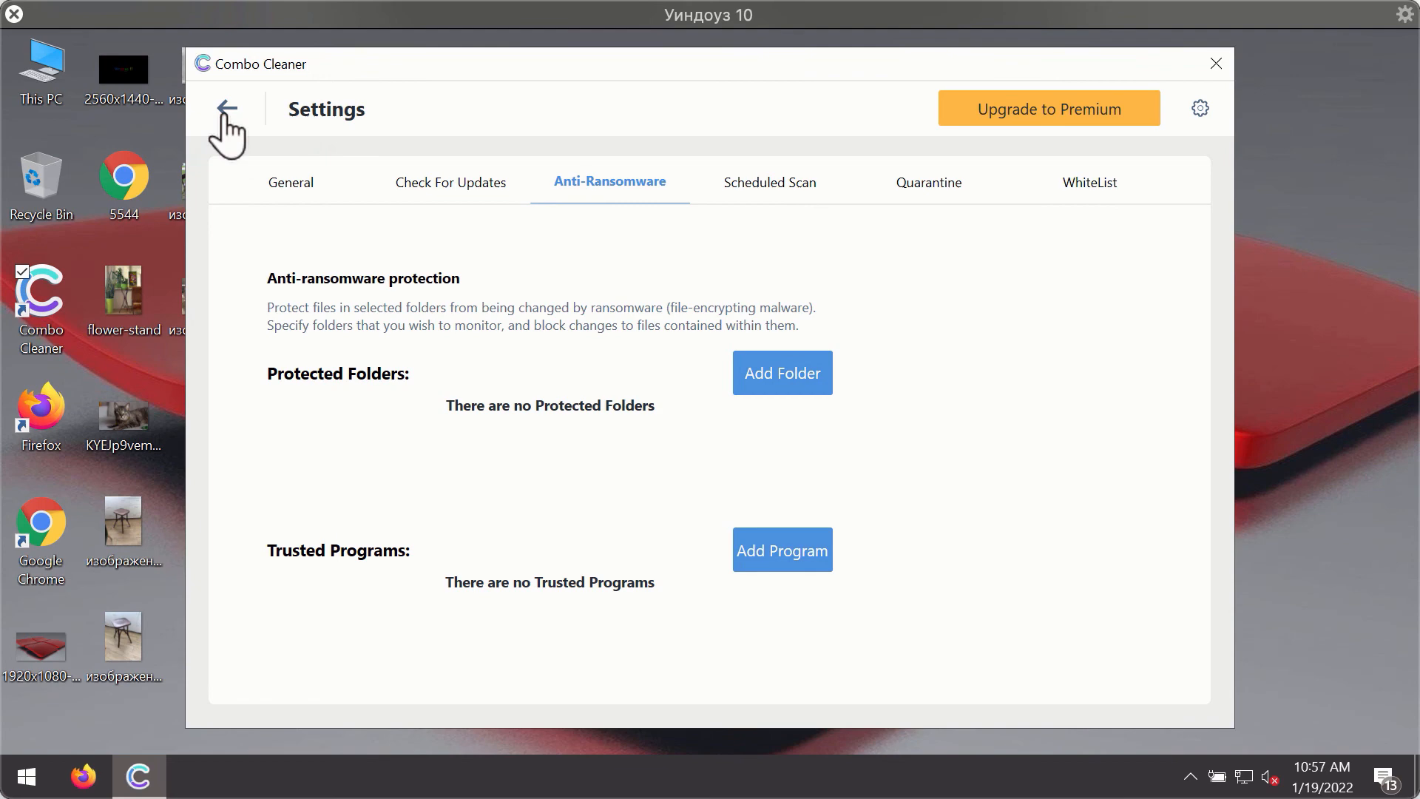
Return to the running quick scan and cancel it, confirming the warning about two suspicious items
left_click(227, 108)
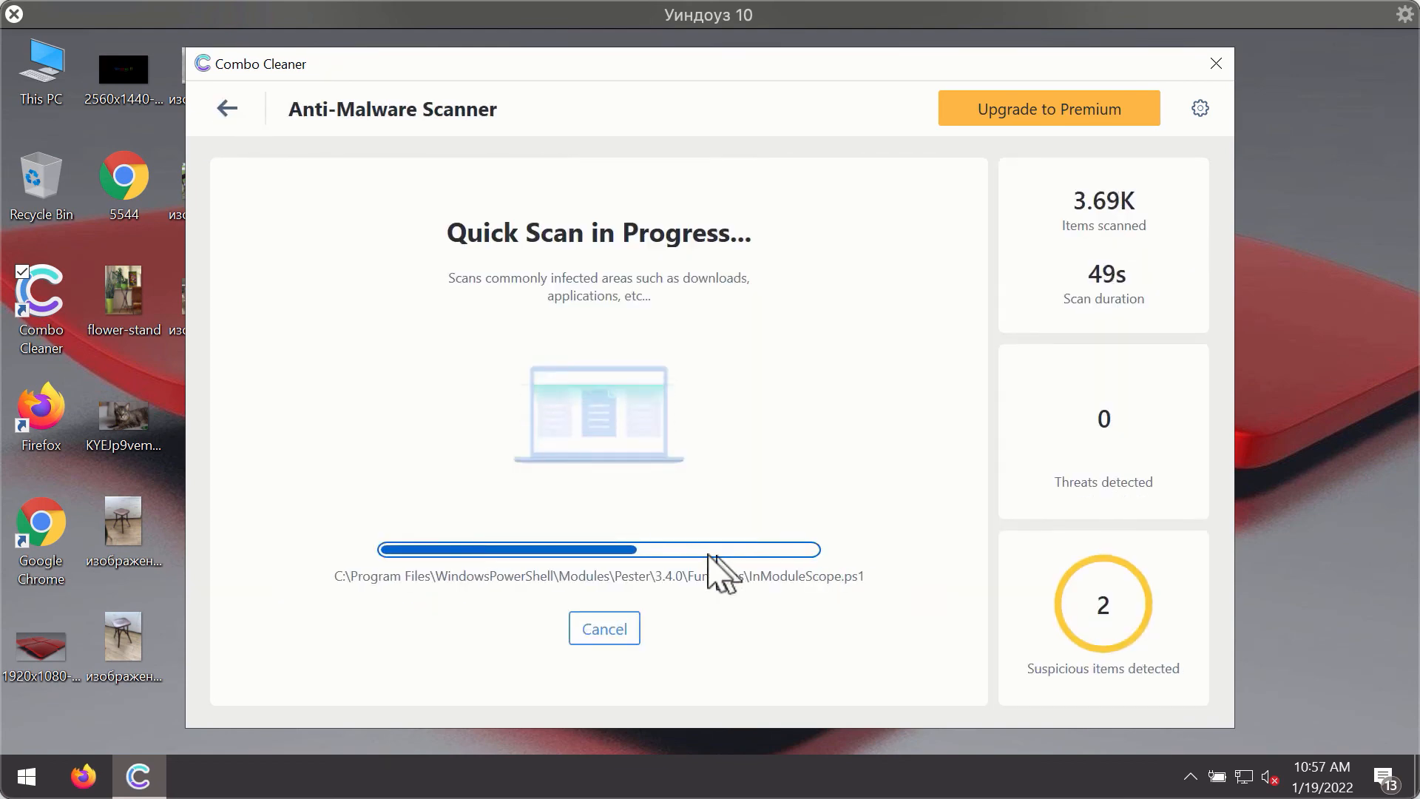
left_click(604, 627)
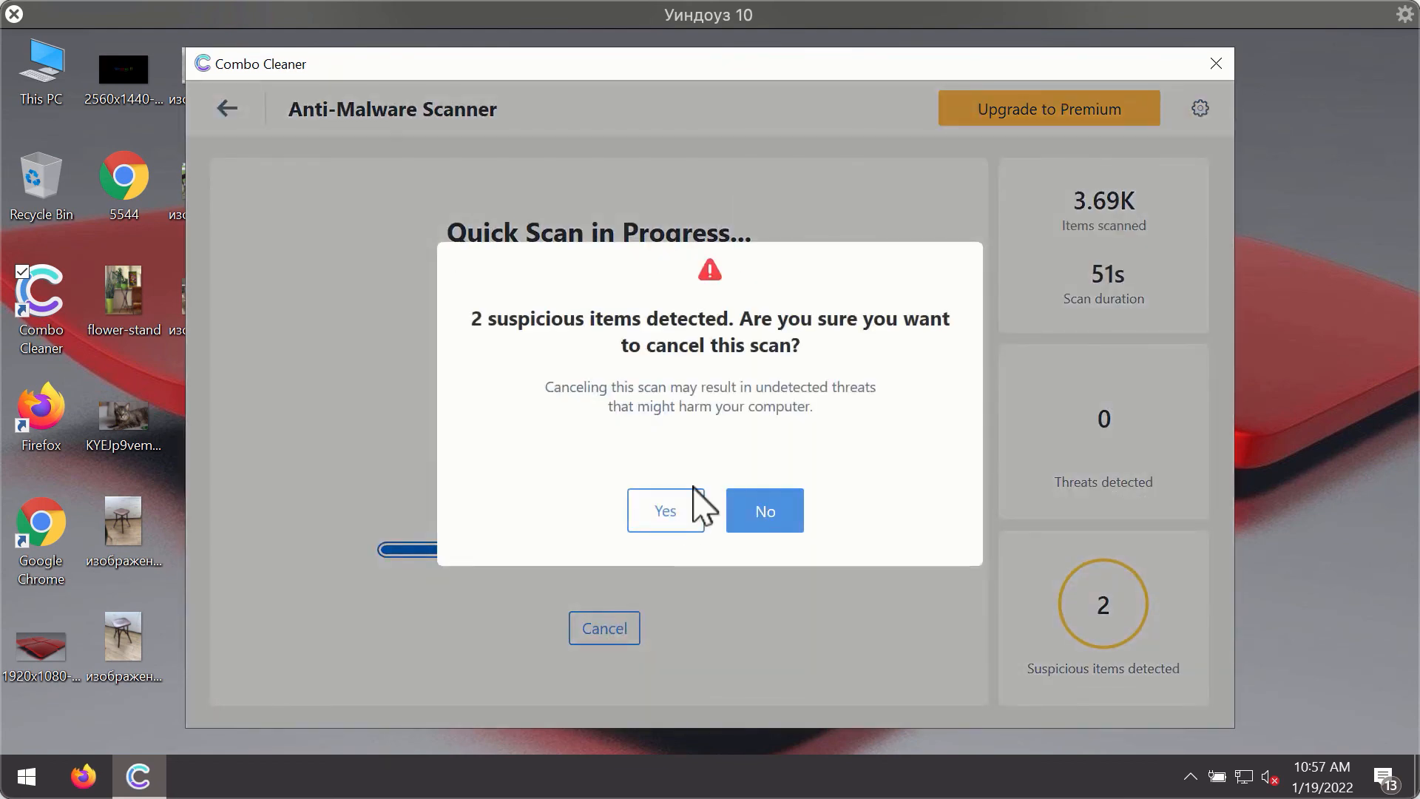
left_click(664, 511)
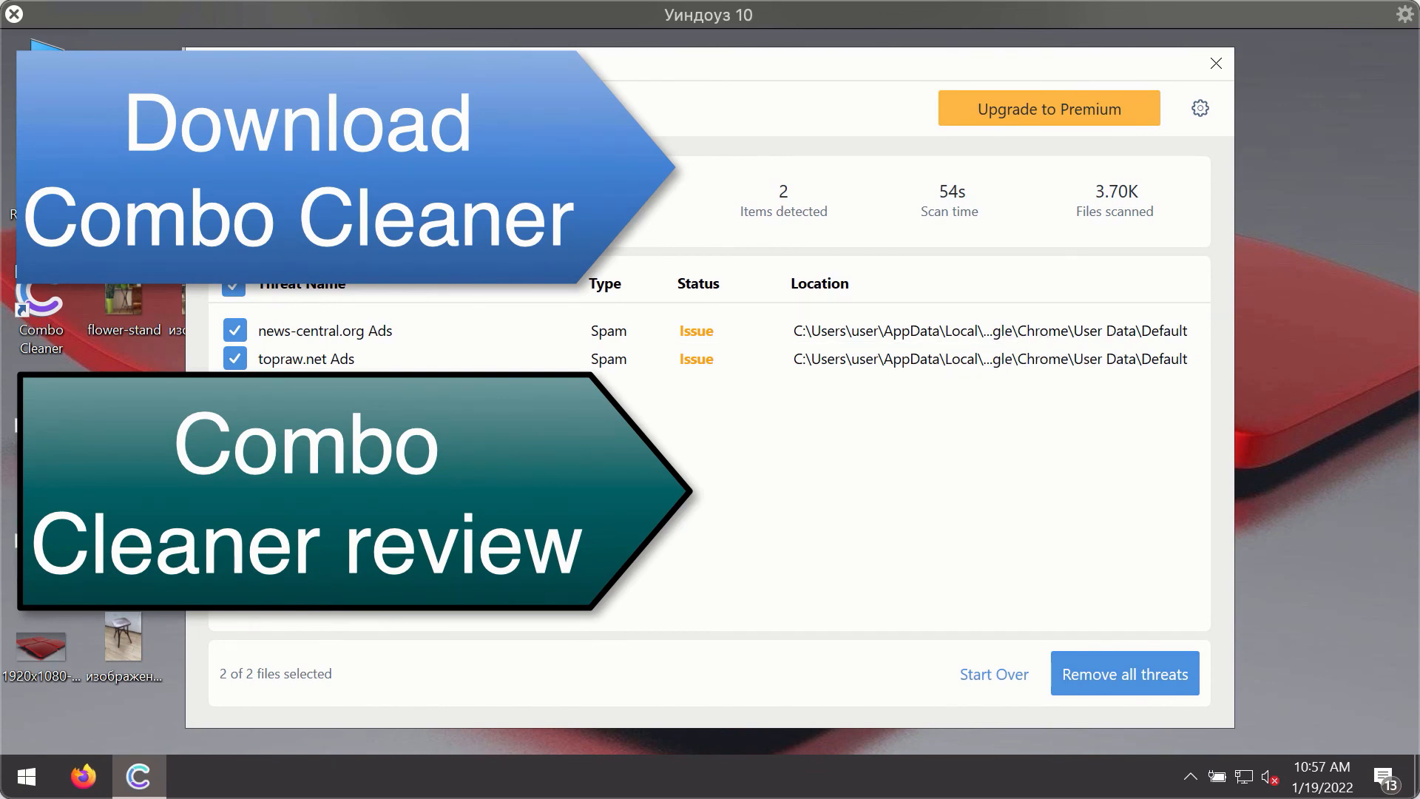
mouse_move(1165, 361)
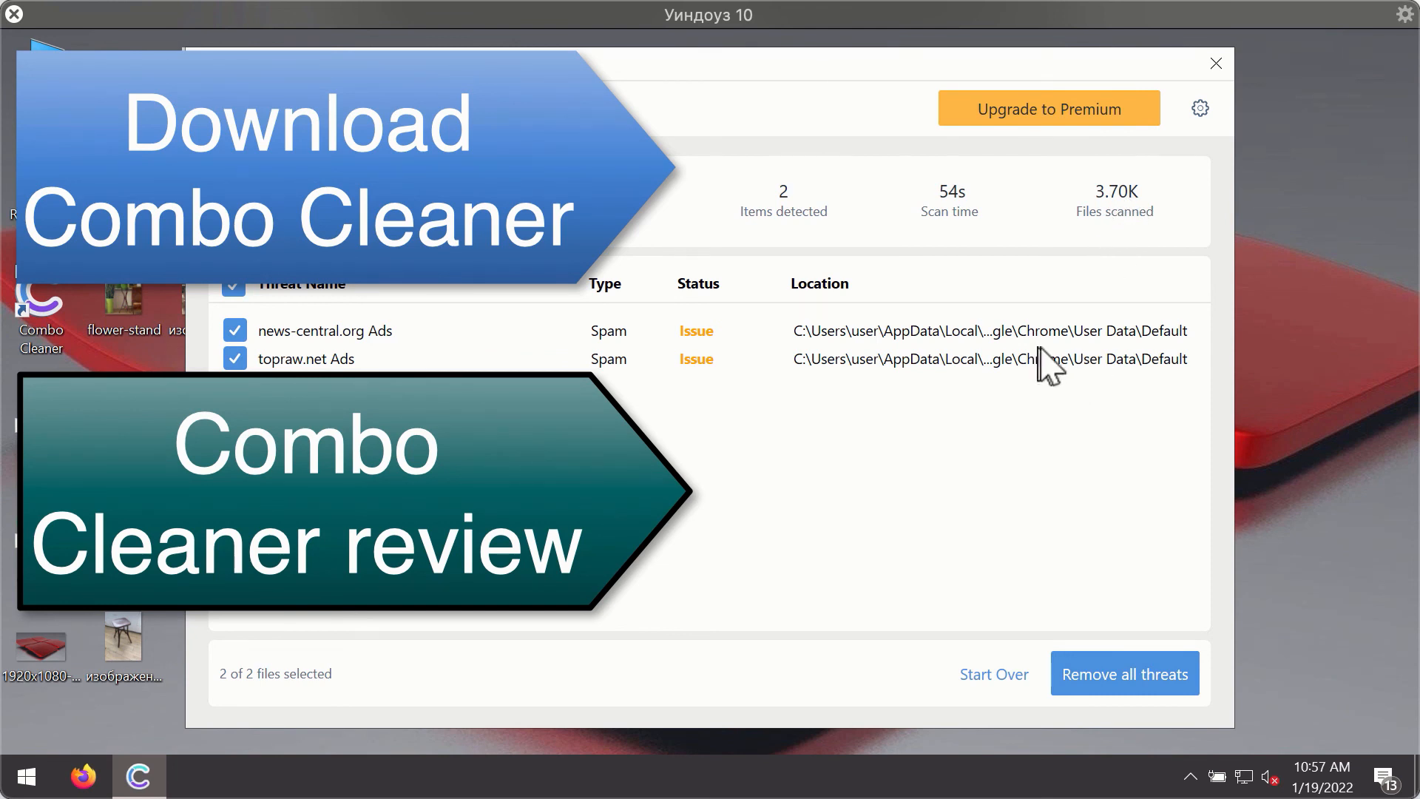
mouse_move(1050, 345)
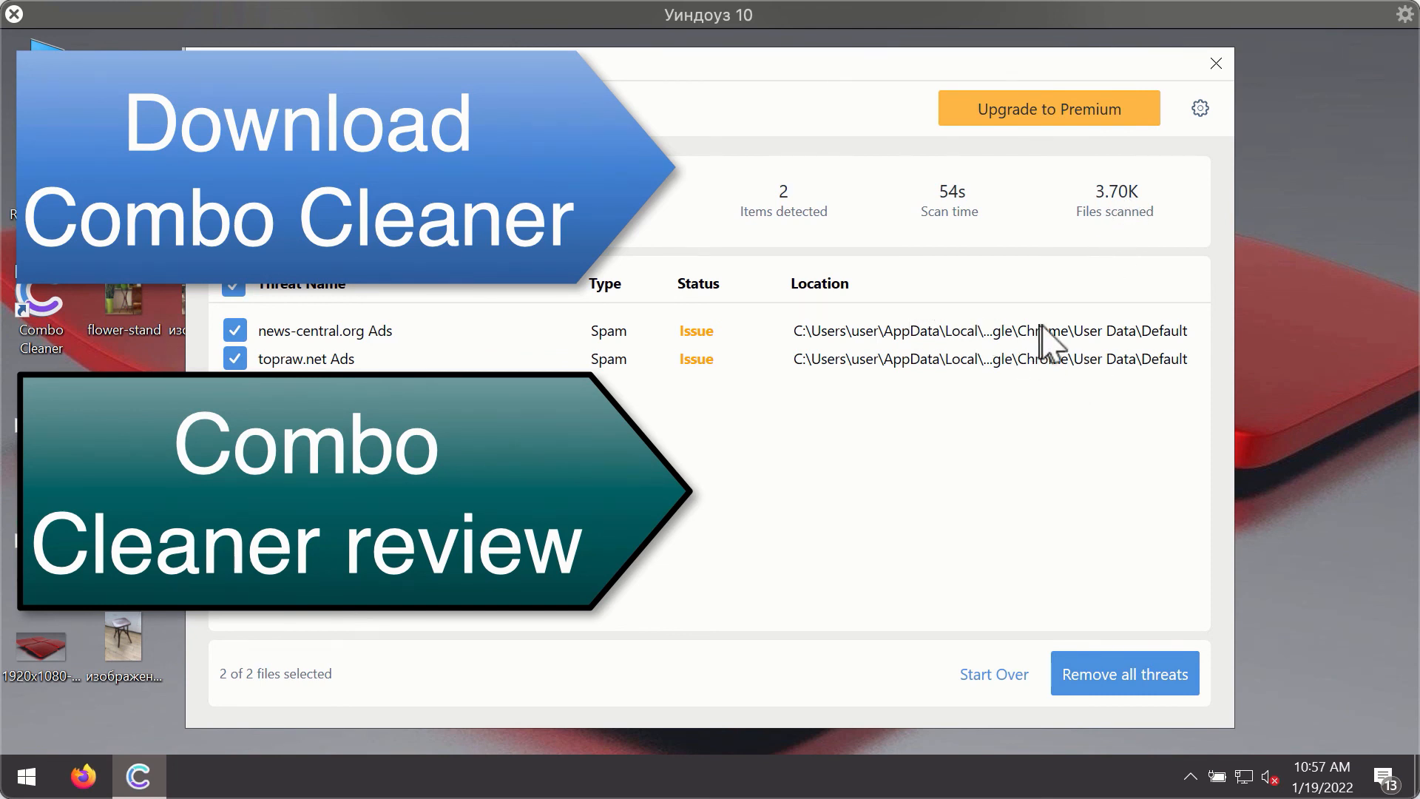